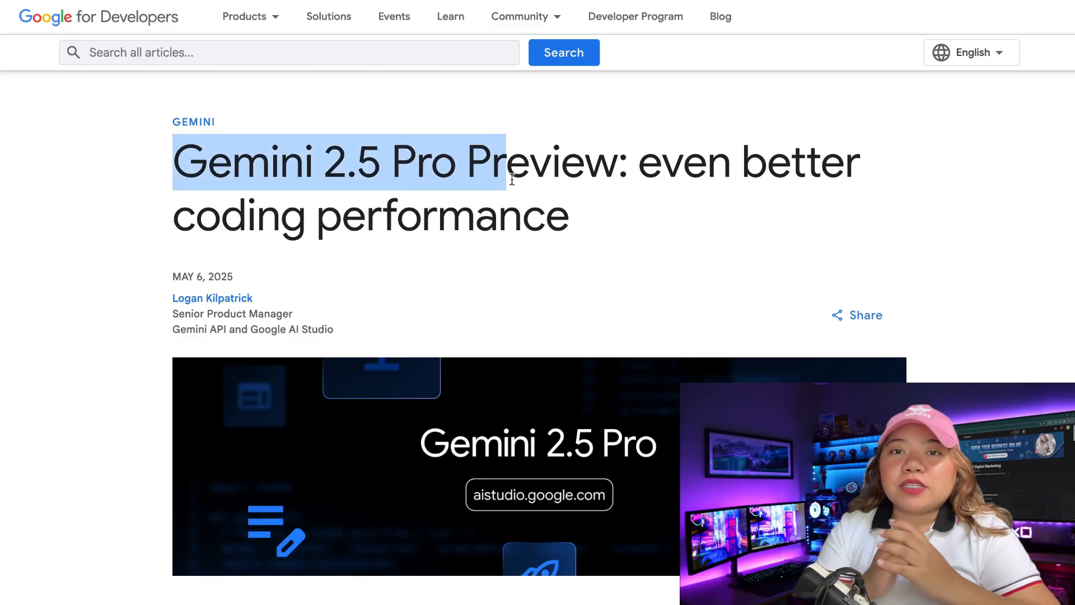
- Read the Gemini 2.5 Pro blog post past the 'Video to code' heading to its demo video
scroll("down", 3)
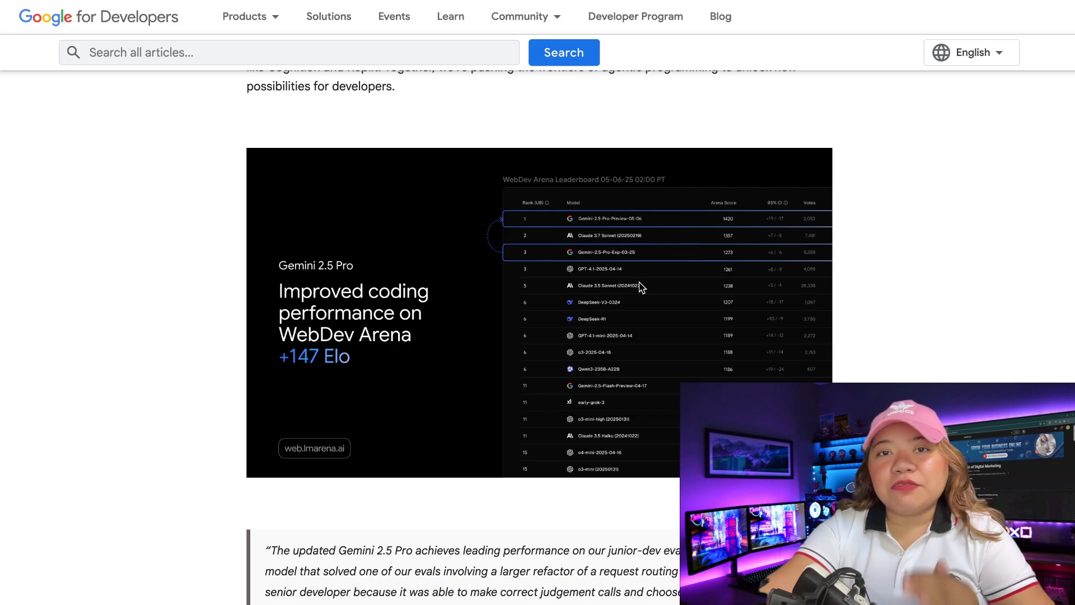
scroll("down", 3)
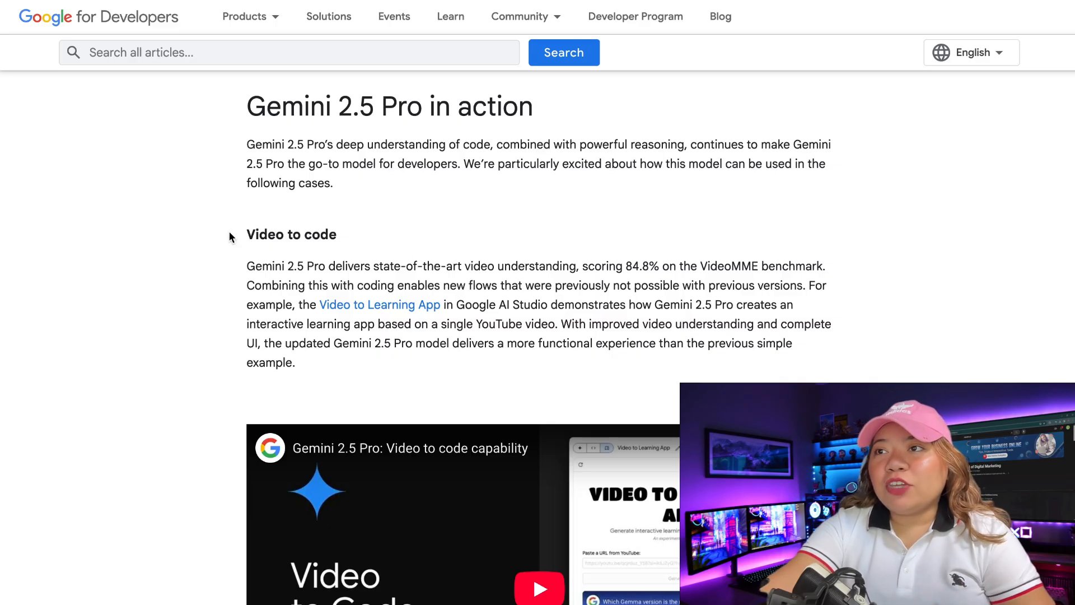
double_click(291, 234)
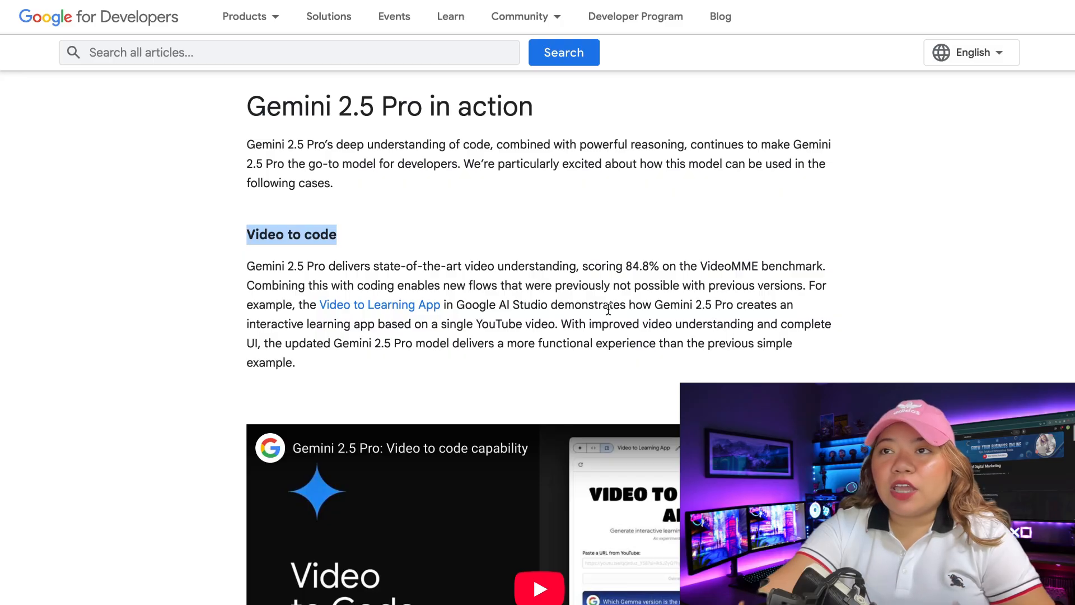
scroll("up", 3)
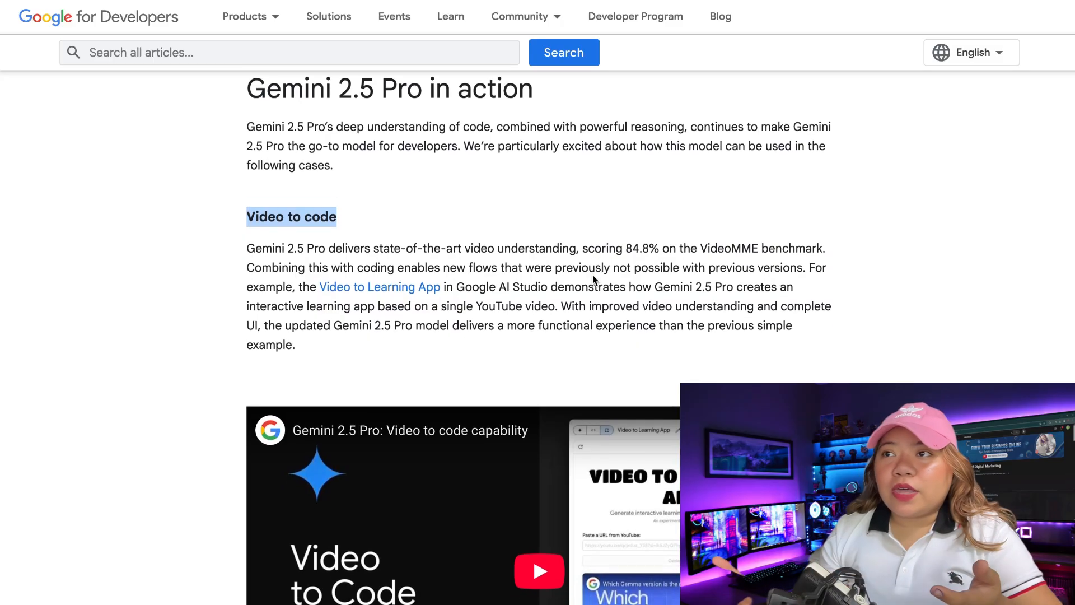
scroll("down", 3)
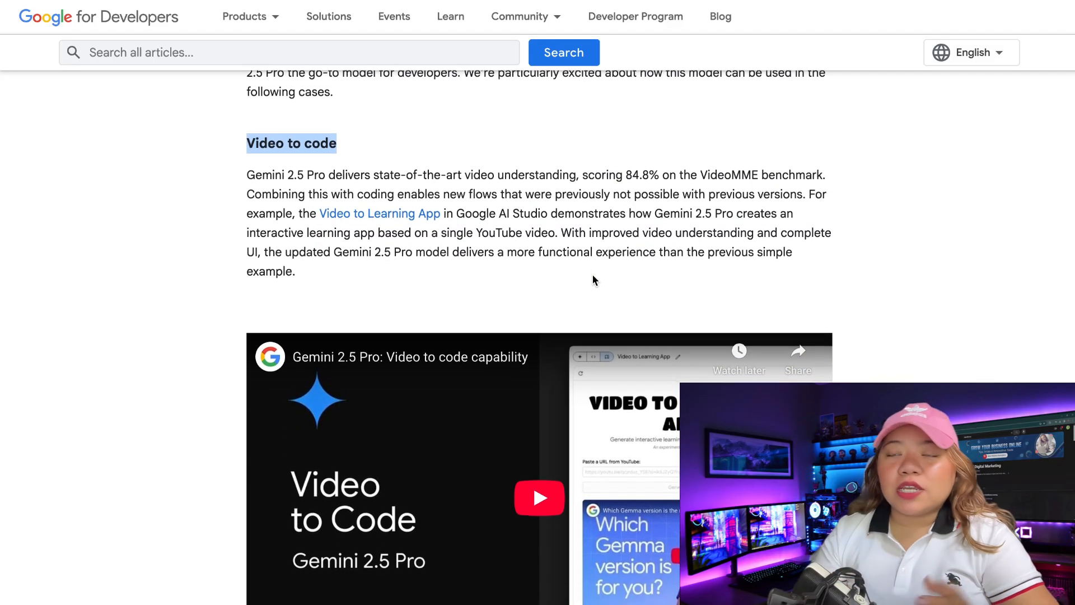
scroll("down", 3)
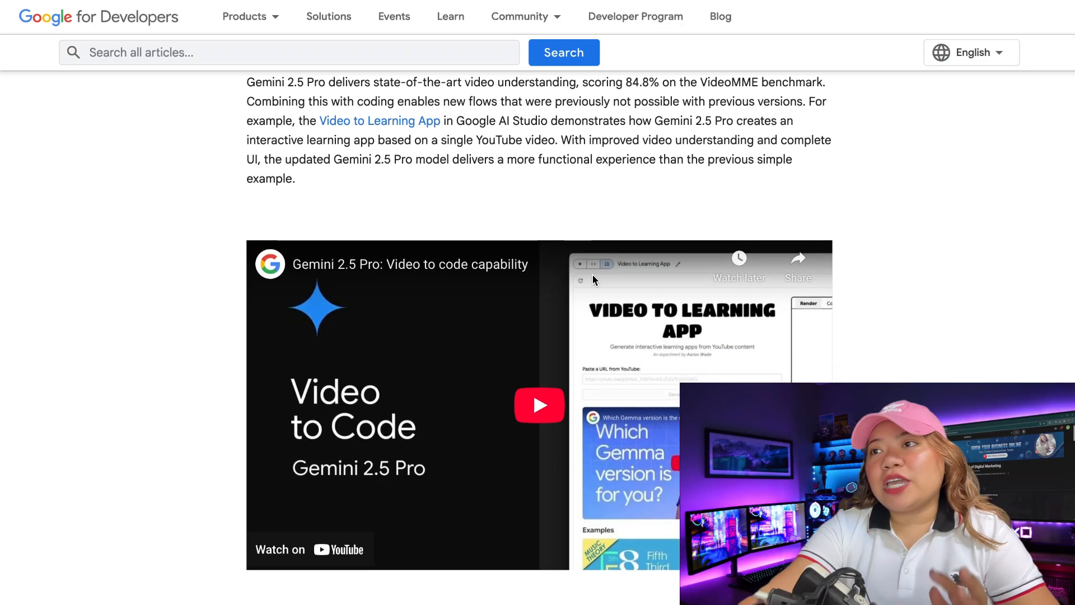
scroll("down", 3)
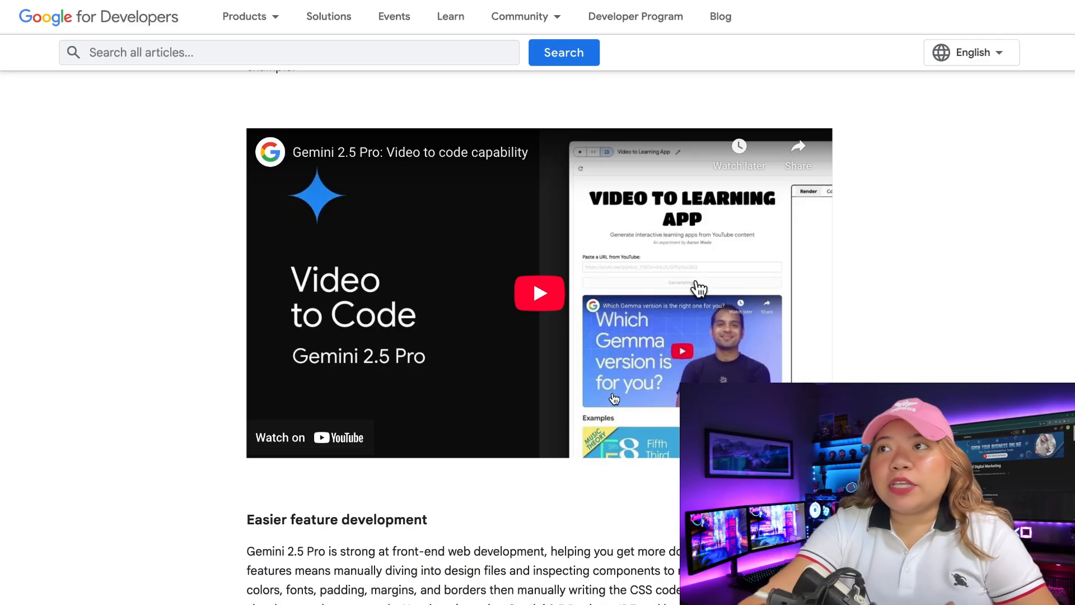
mouse_move(577, 295)
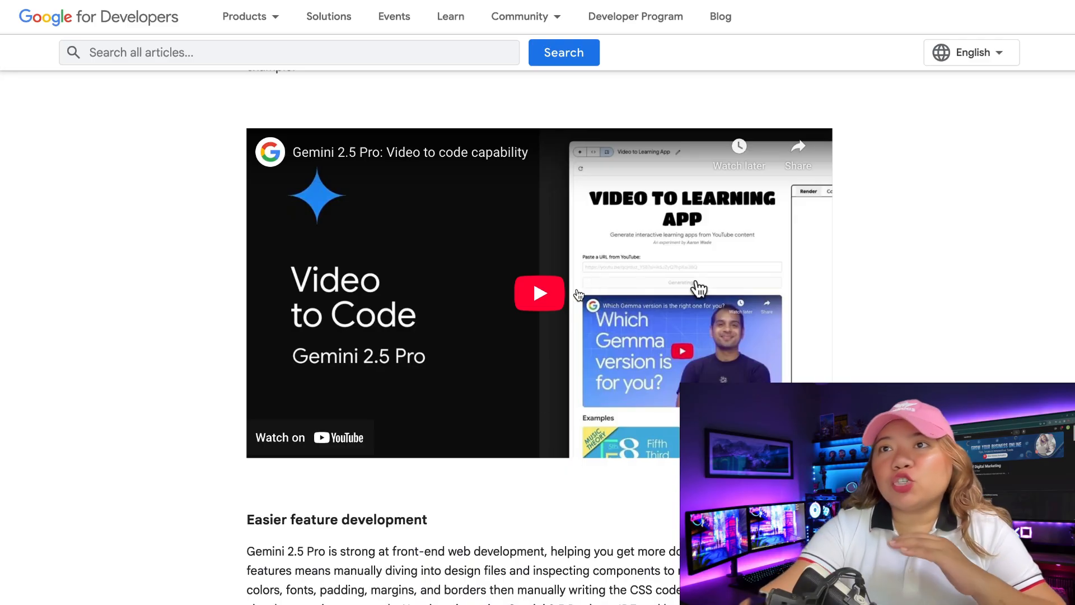
- Play the 'Gemini 2.5 Pro: Video to code capability' demo comparing new and old apps
left_click(539, 293)
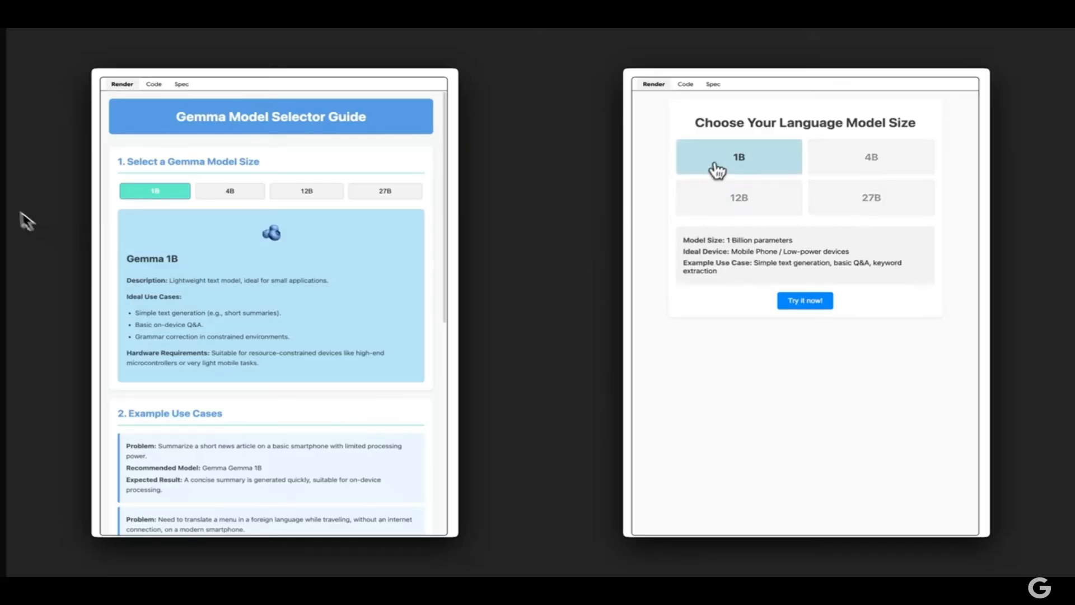
left_click(870, 156)
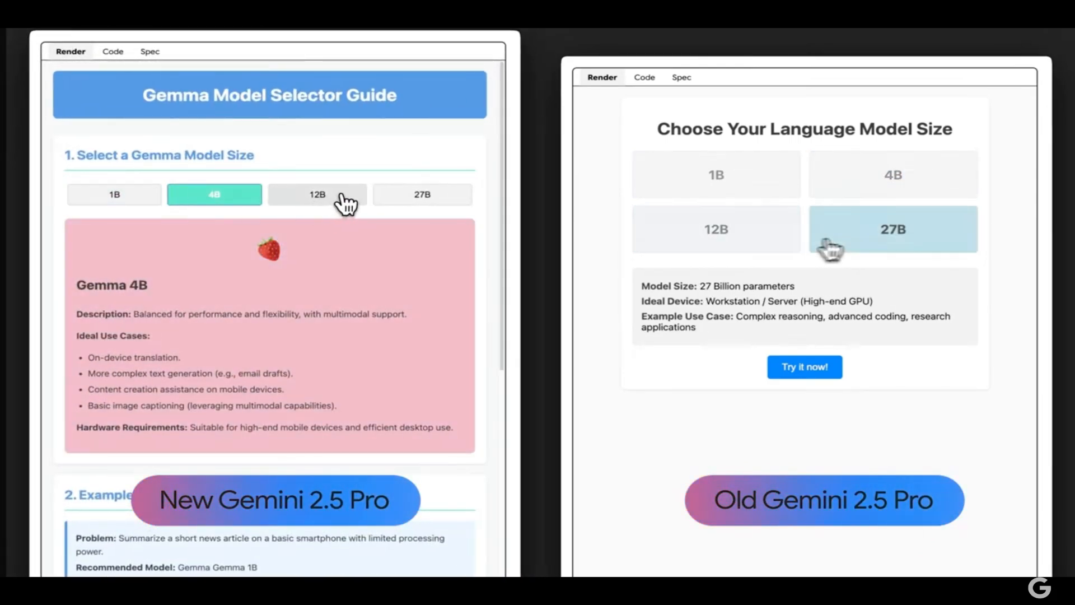
left_click(422, 195)
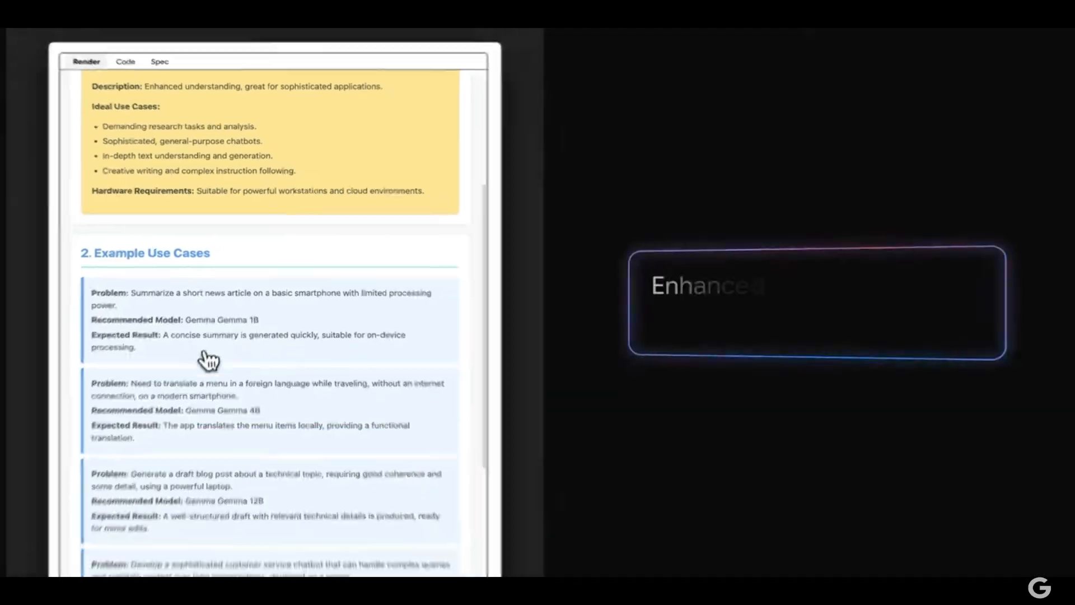
scroll("down", 3)
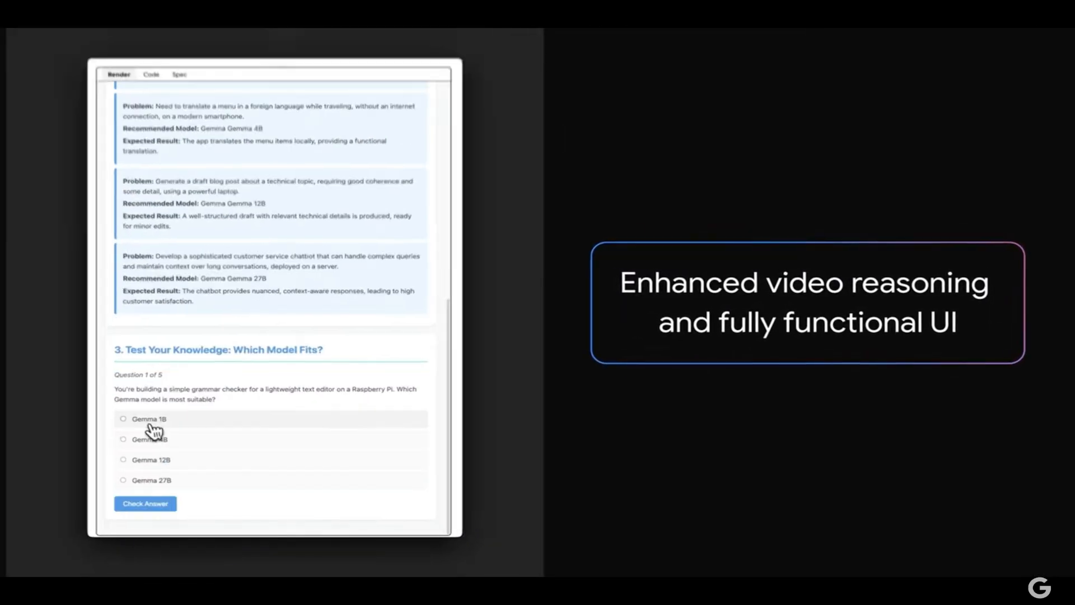
left_click(144, 503)
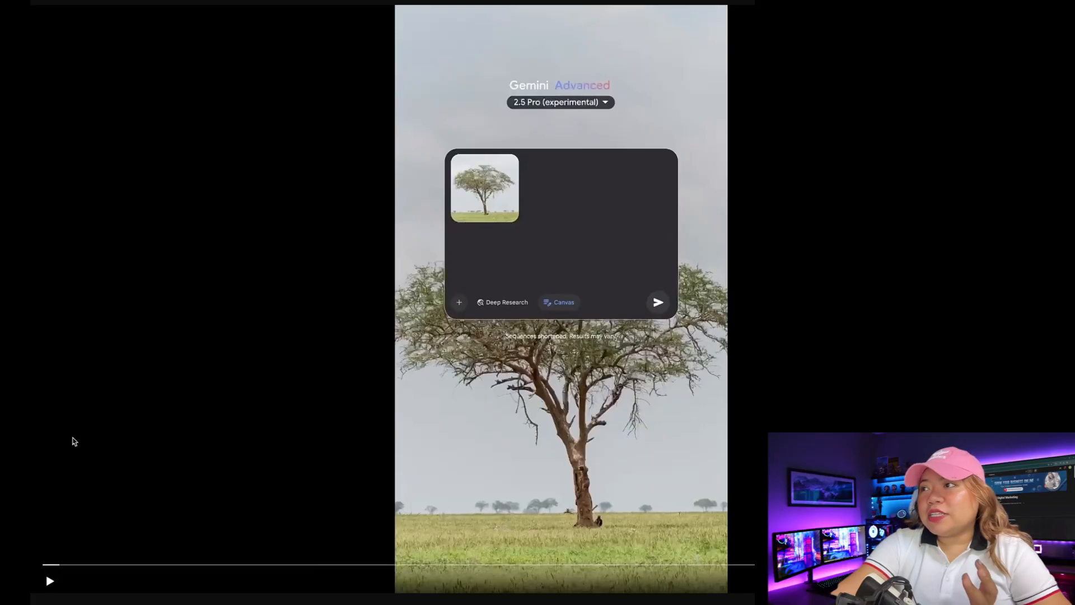
mouse_move(80, 462)
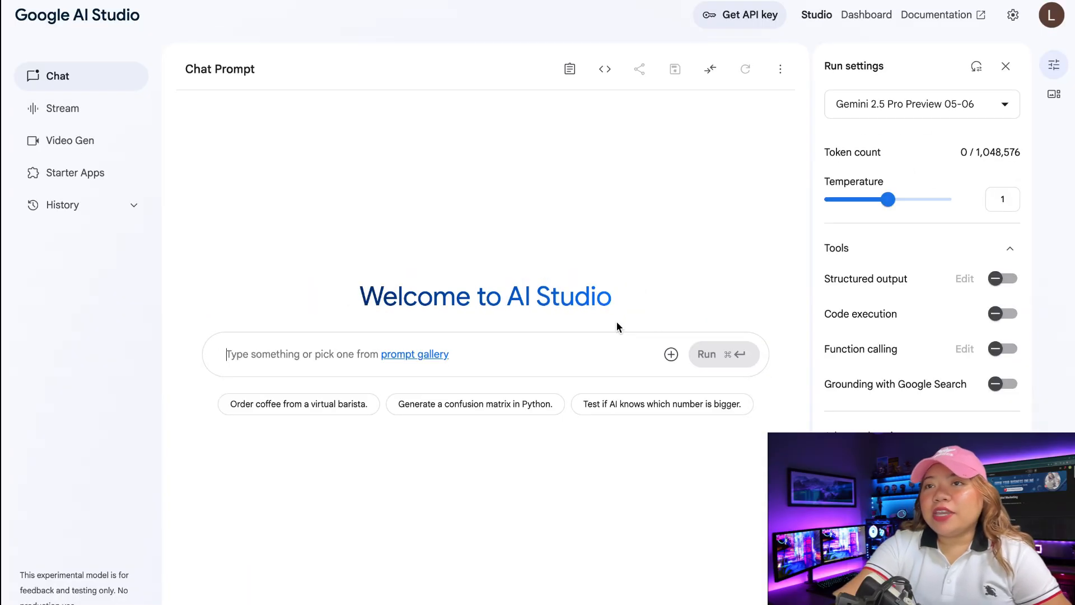
mouse_move(778, 268)
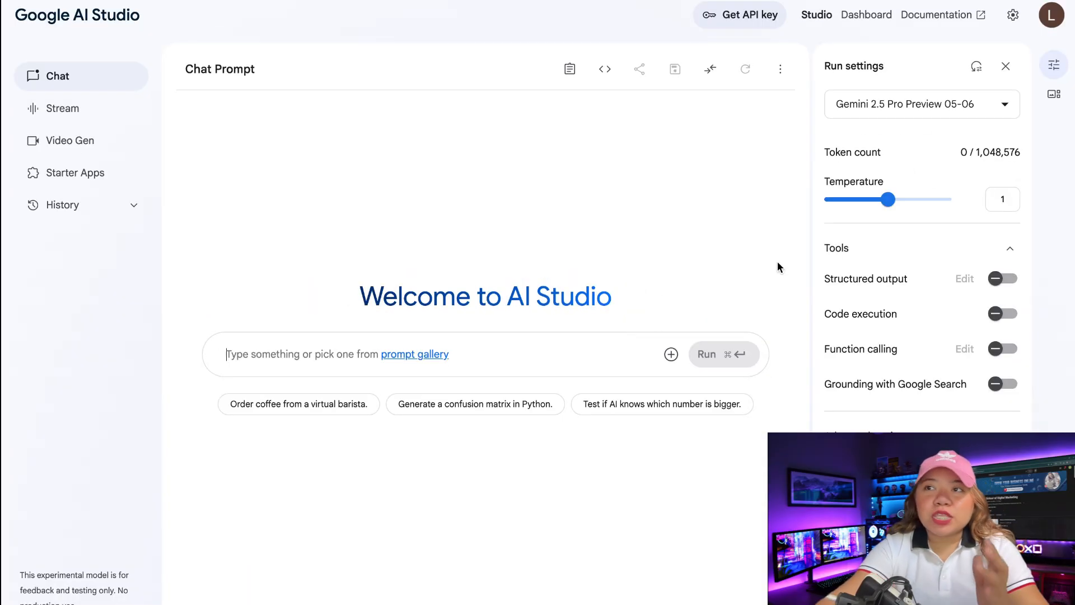
mouse_move(1005, 66)
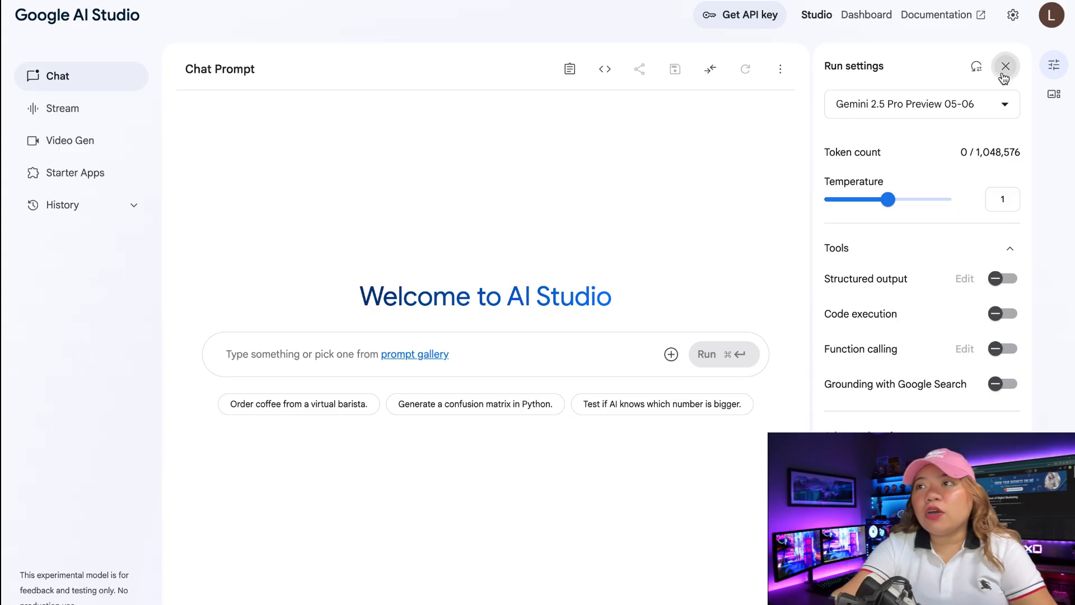
- Reshow Run settings and run the colorful, mouse-reactive single-HTML particle simulator prompt
left_click(1005, 66)
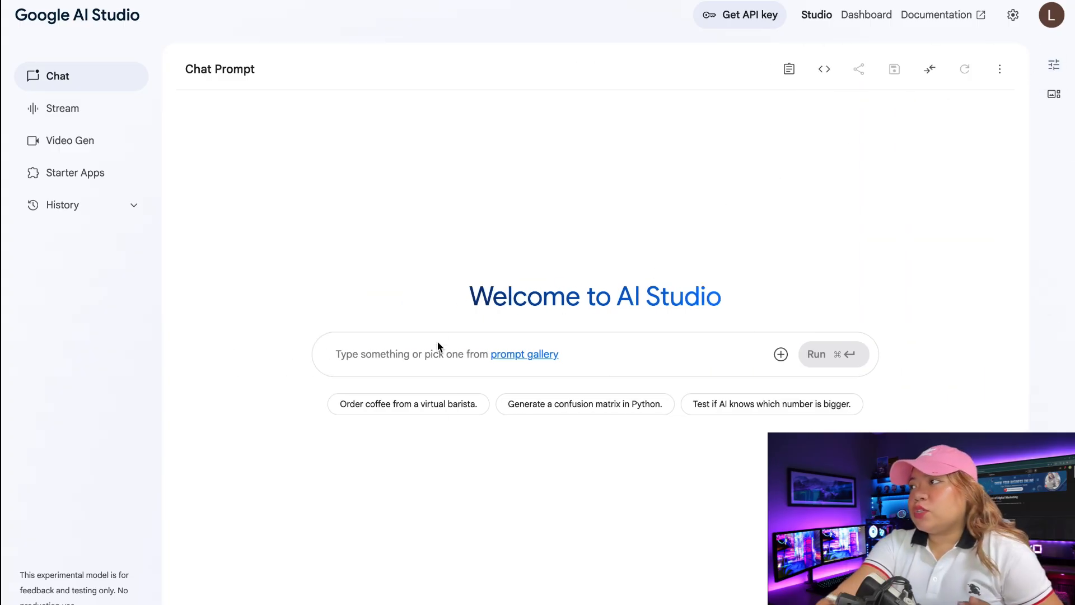
mouse_move(1054, 65)
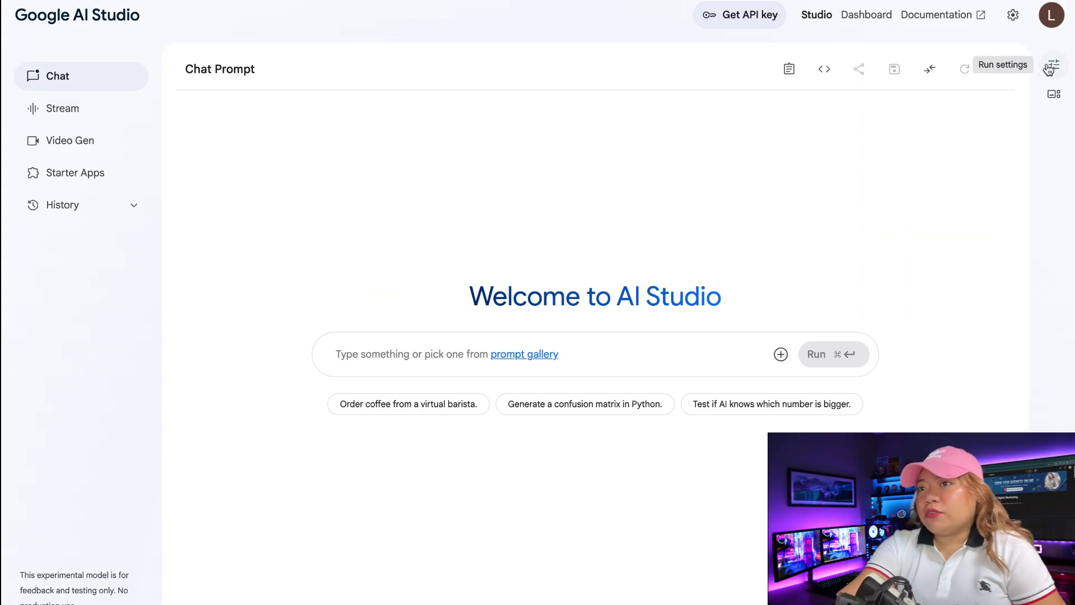
left_click(1051, 65)
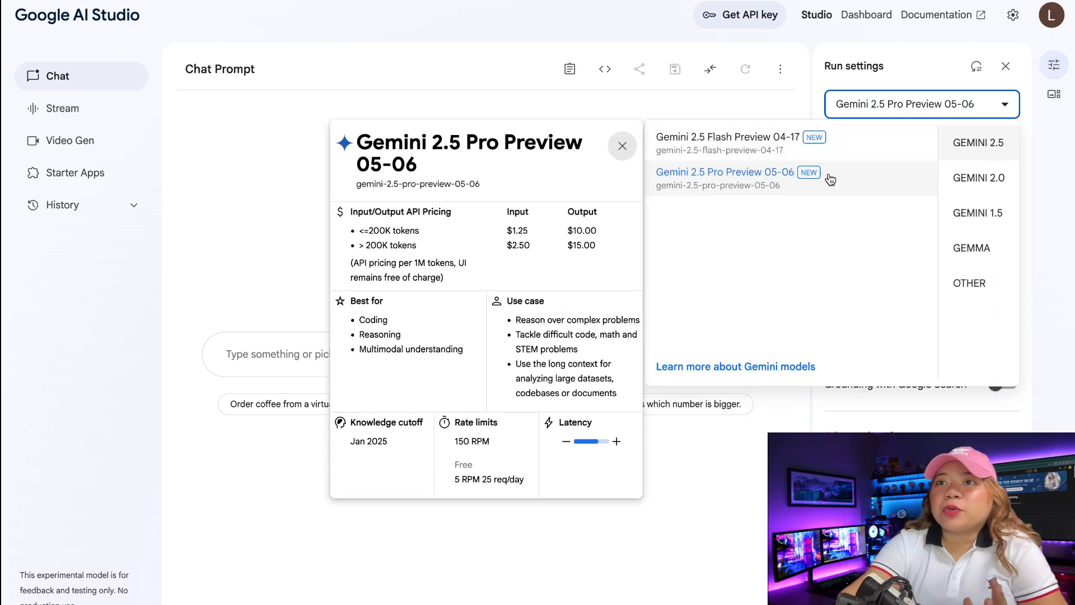
mouse_move(732, 195)
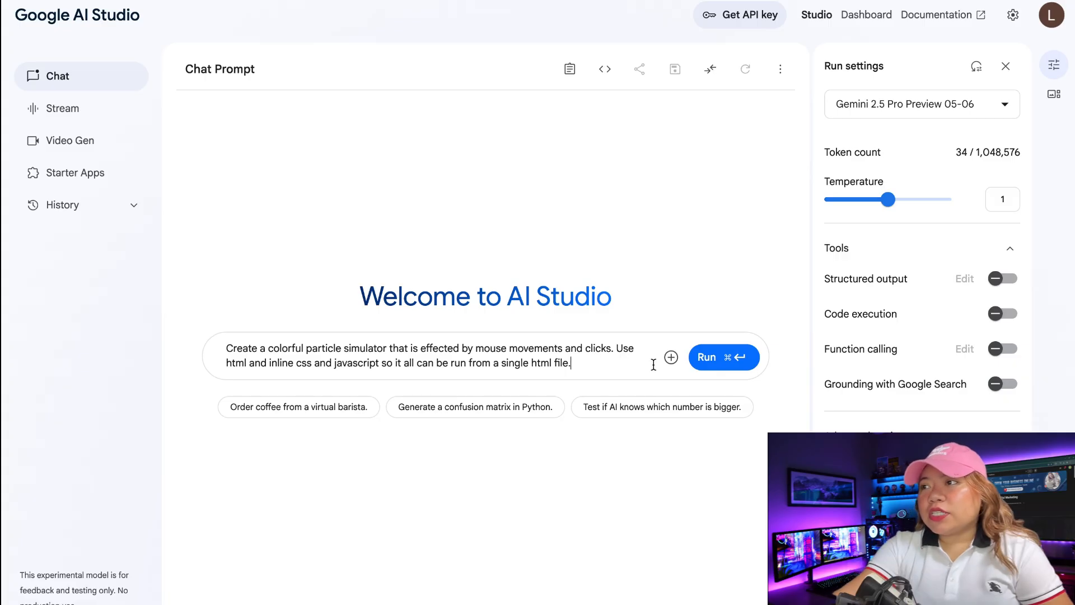
left_click(723, 357)
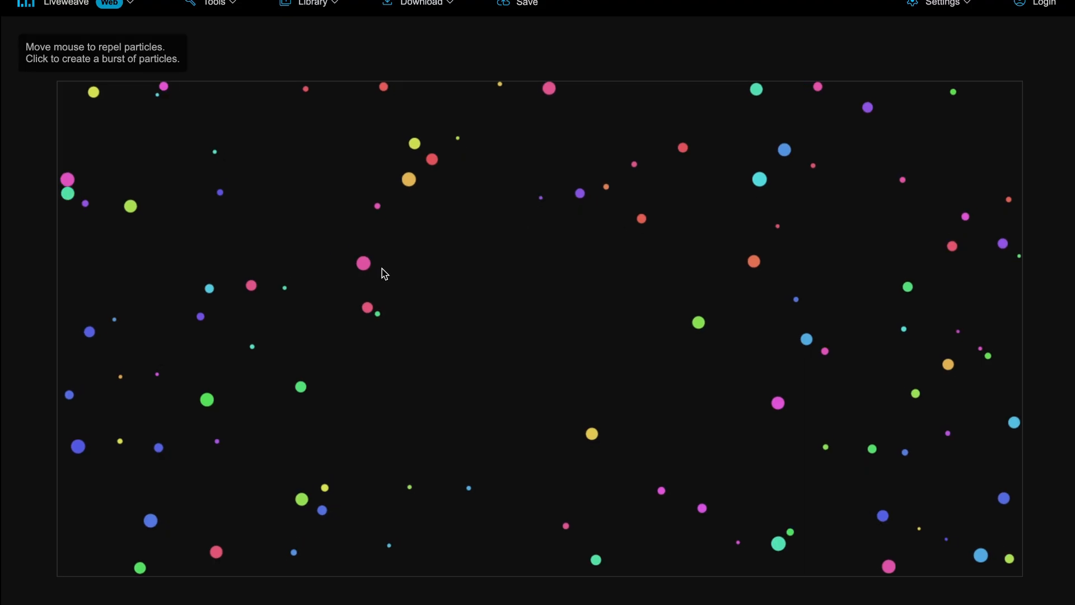
mouse_move(786, 483)
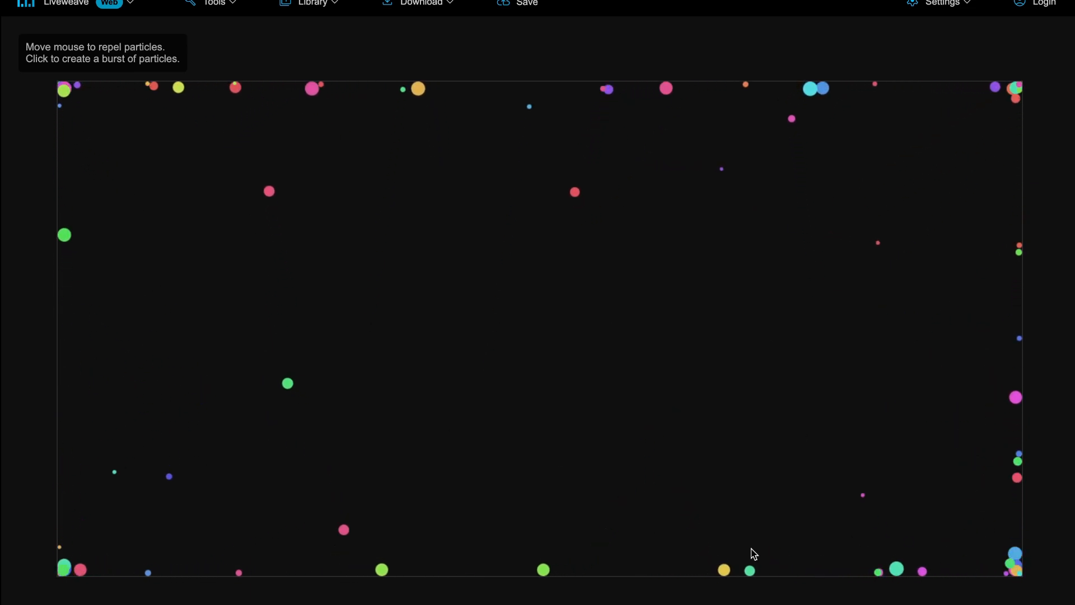
mouse_move(651, 103)
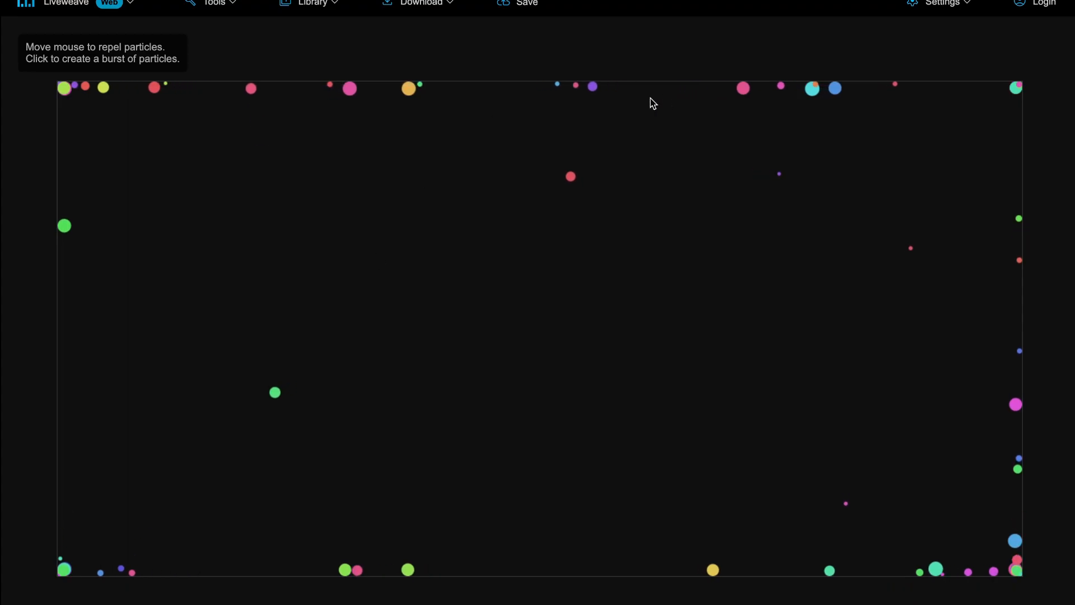
mouse_move(438, 306)
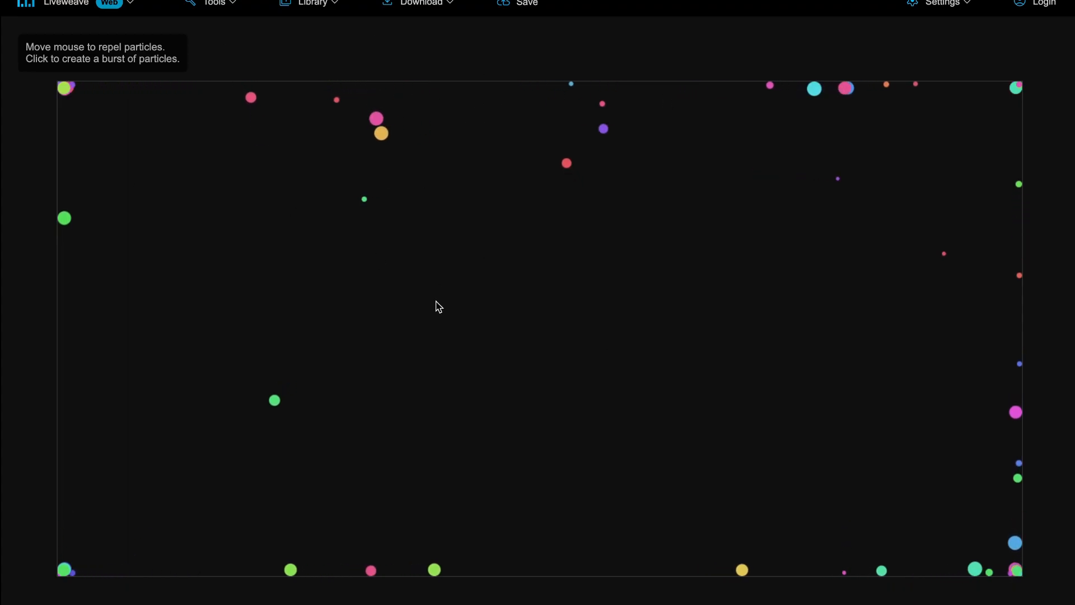
mouse_move(317, 579)
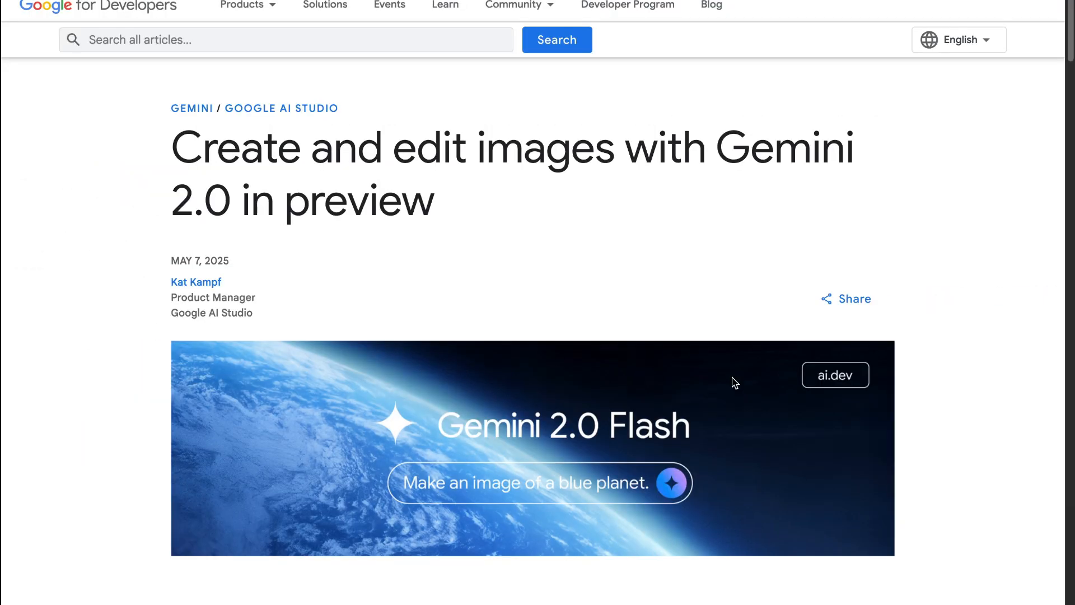
mouse_move(608, 198)
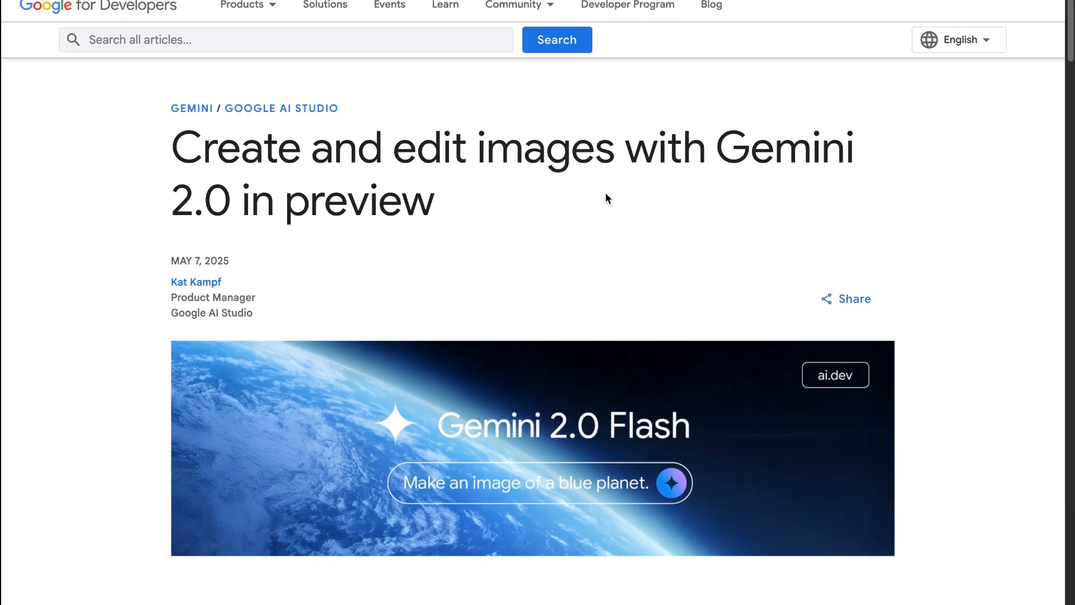
mouse_move(624, 258)
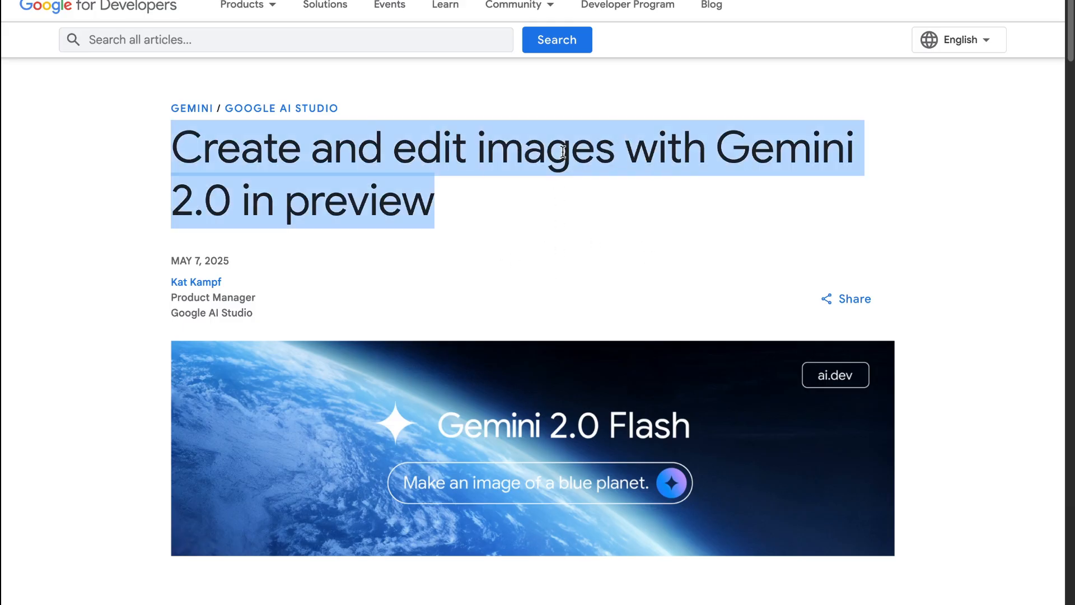
mouse_move(670, 250)
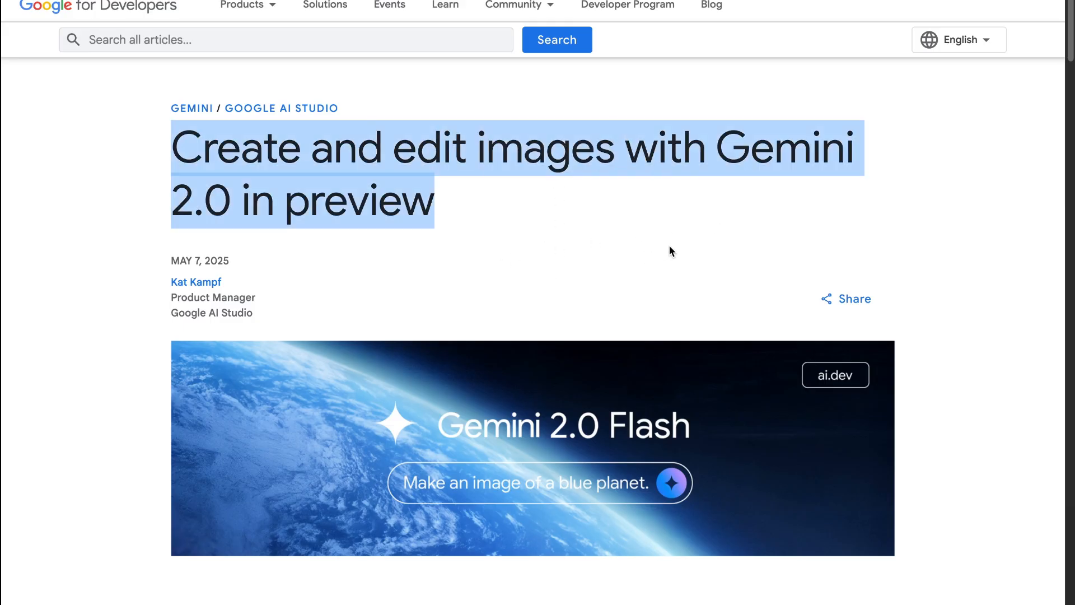
- Read the lamp-on-desk and Co-Drawing examples, then select Gemini 2.0 Flash Preview Image Generation
scroll("down", 3)
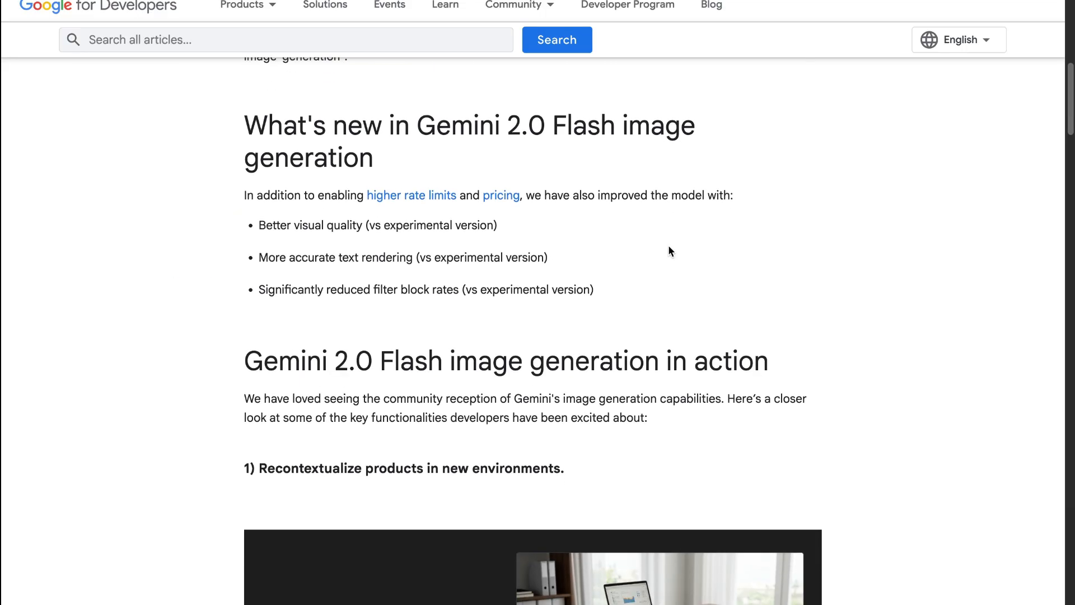
scroll("down", 3)
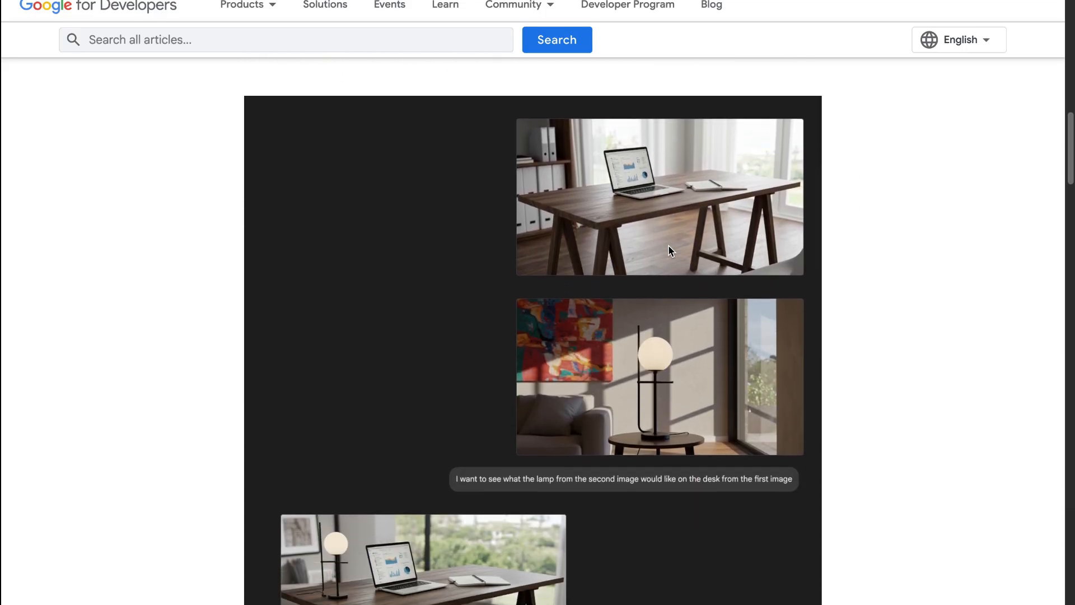
scroll("up", 3)
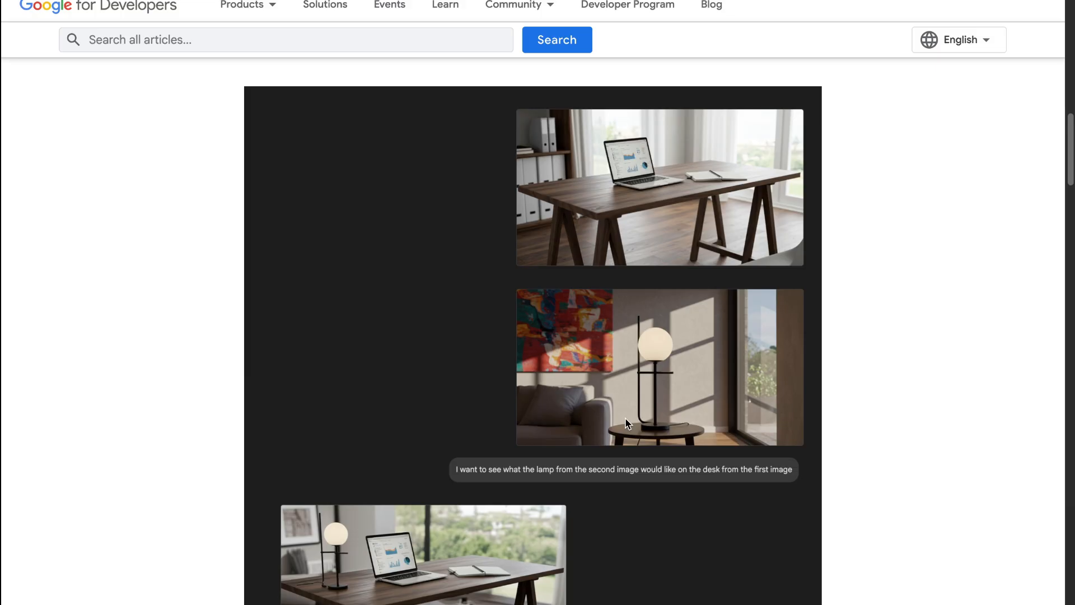
scroll("down", 3)
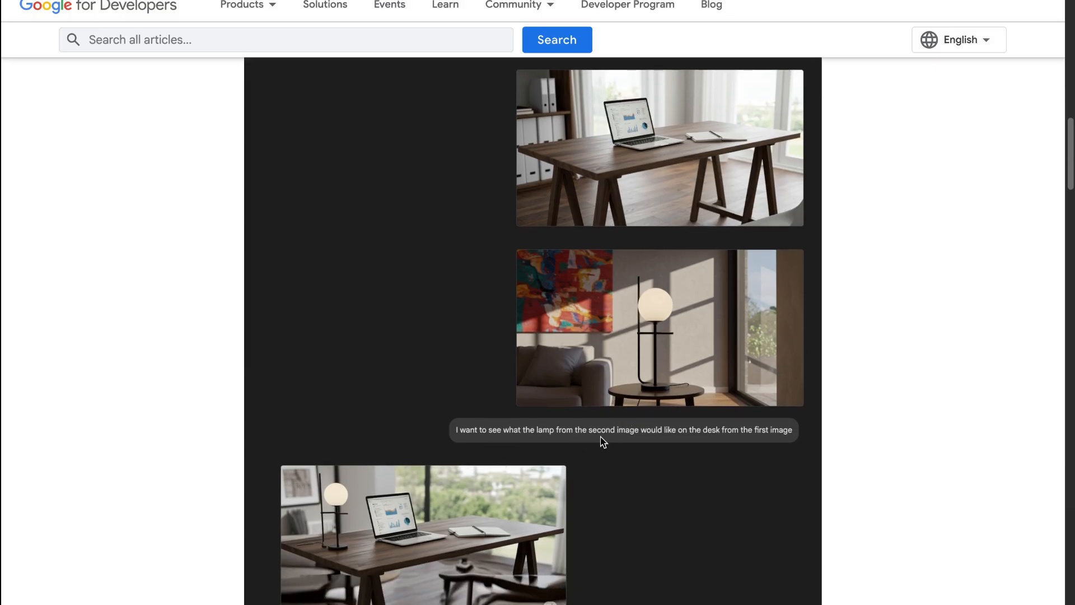
mouse_move(715, 444)
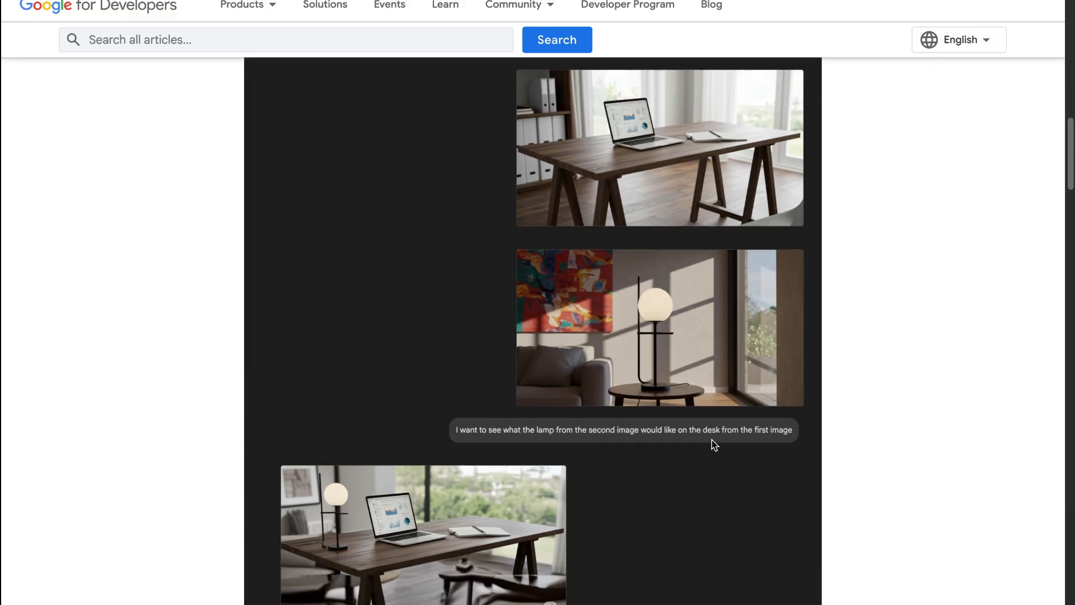
mouse_move(404, 544)
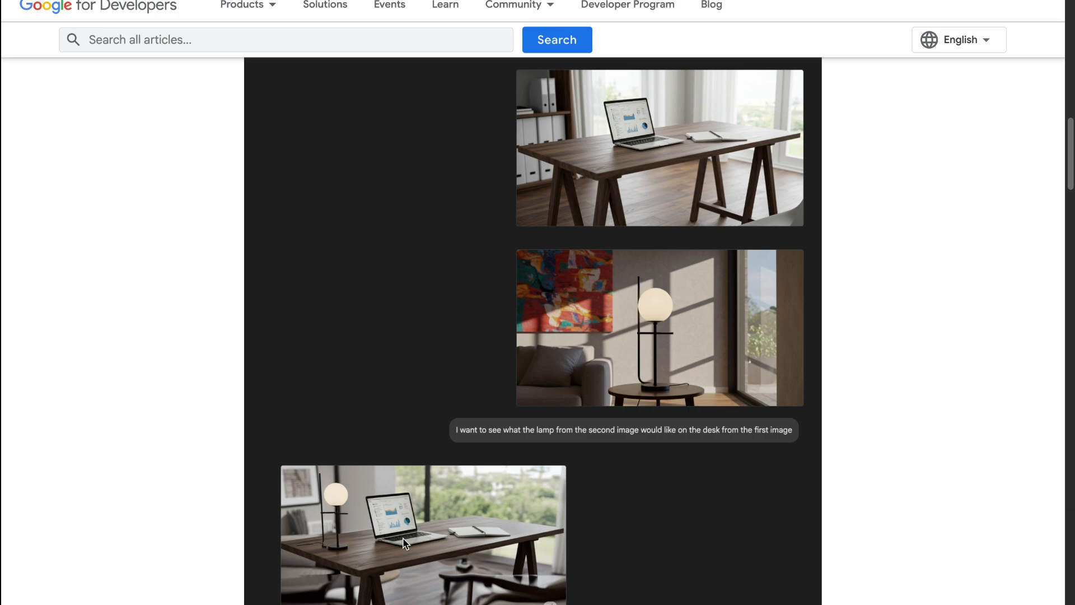
mouse_move(324, 568)
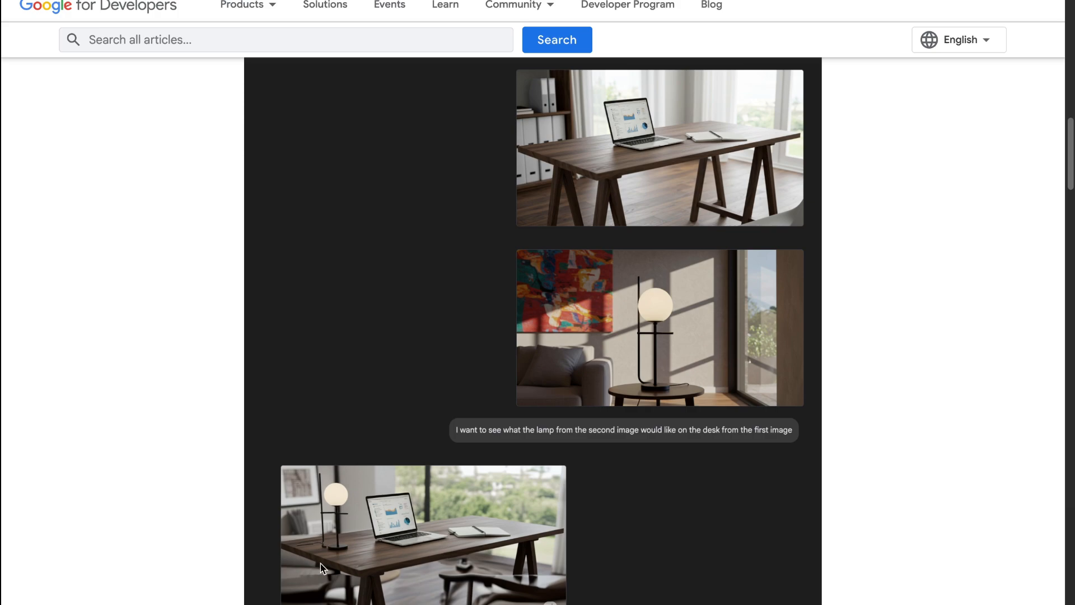
mouse_move(355, 514)
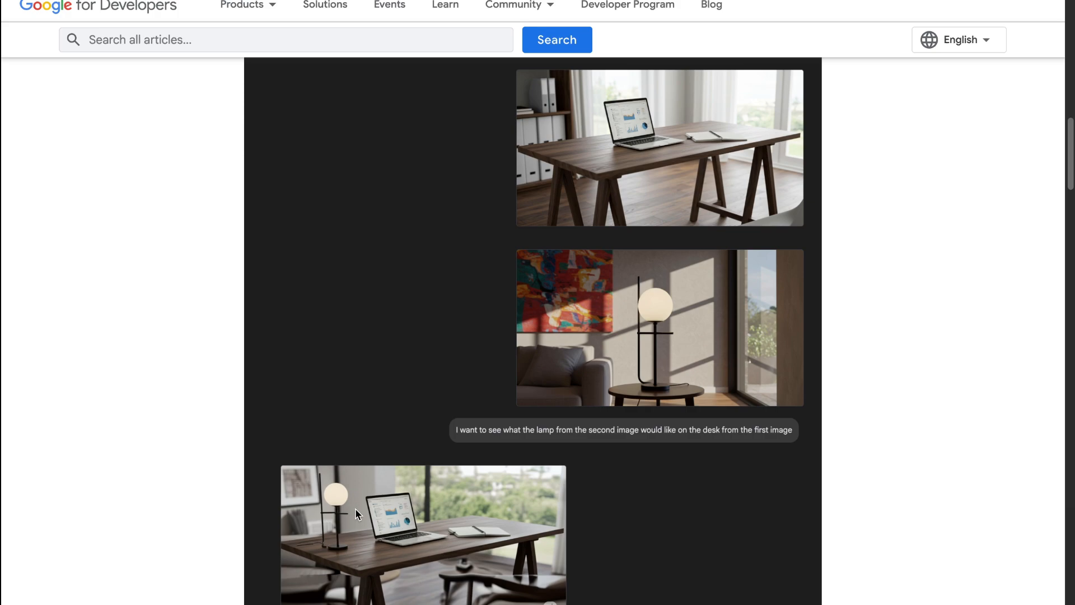
scroll("down", 3)
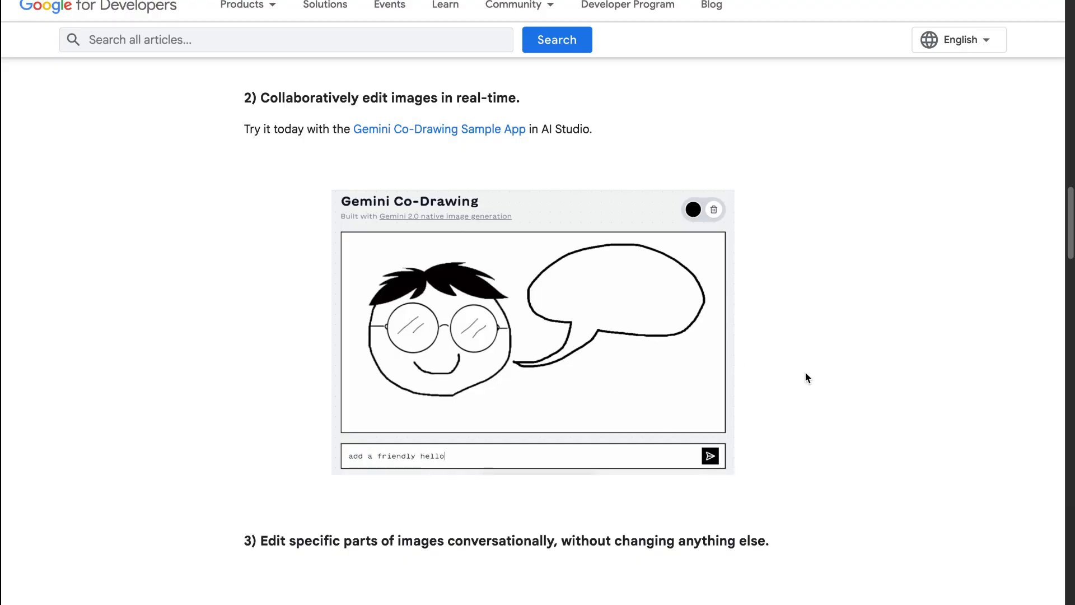
left_click(709, 456)
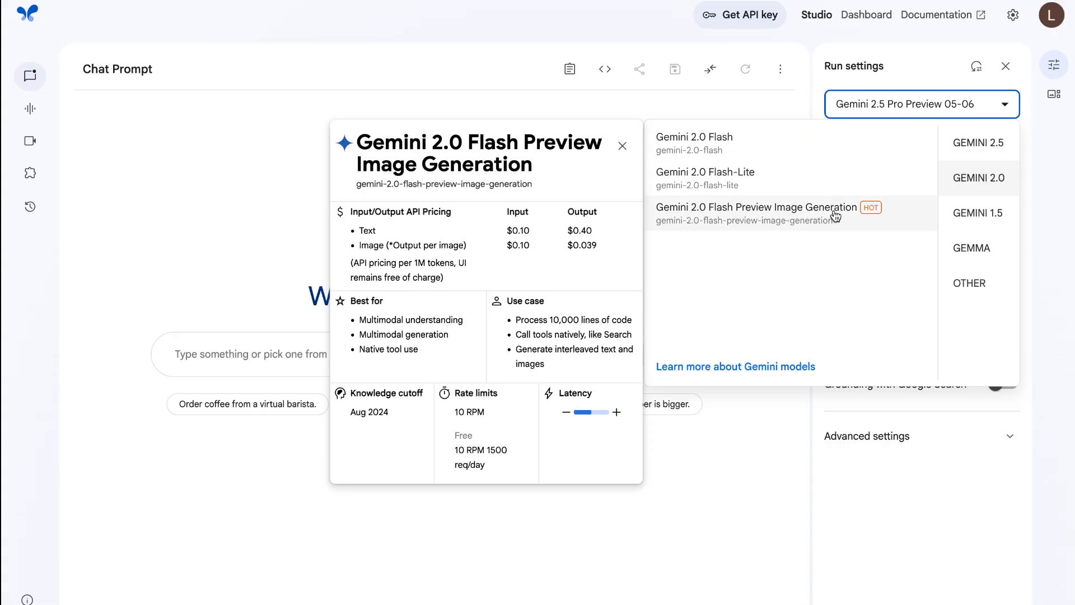
left_click(756, 207)
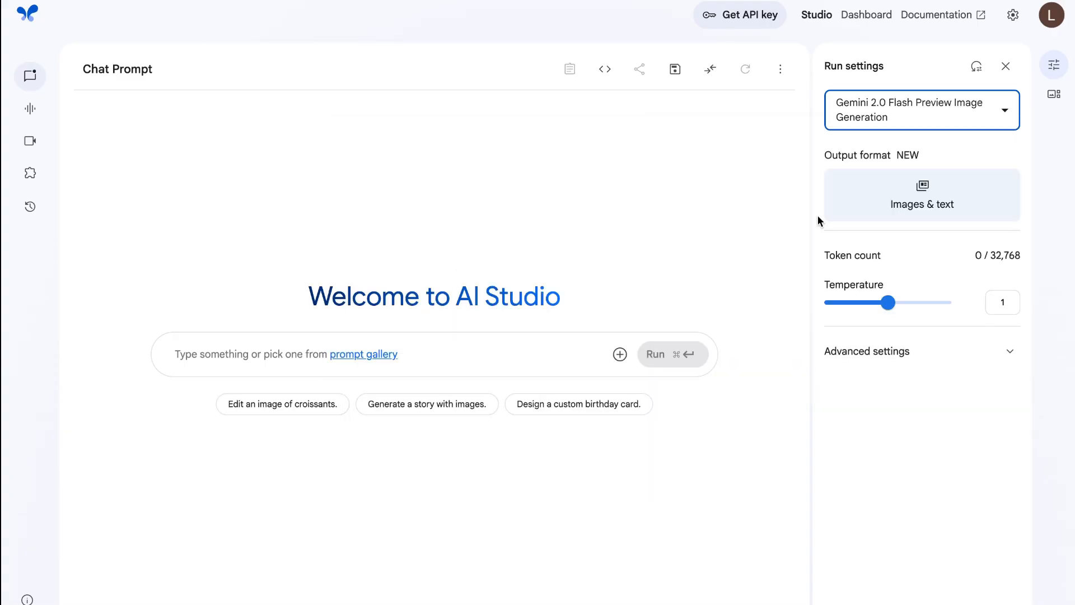
mouse_move(471, 350)
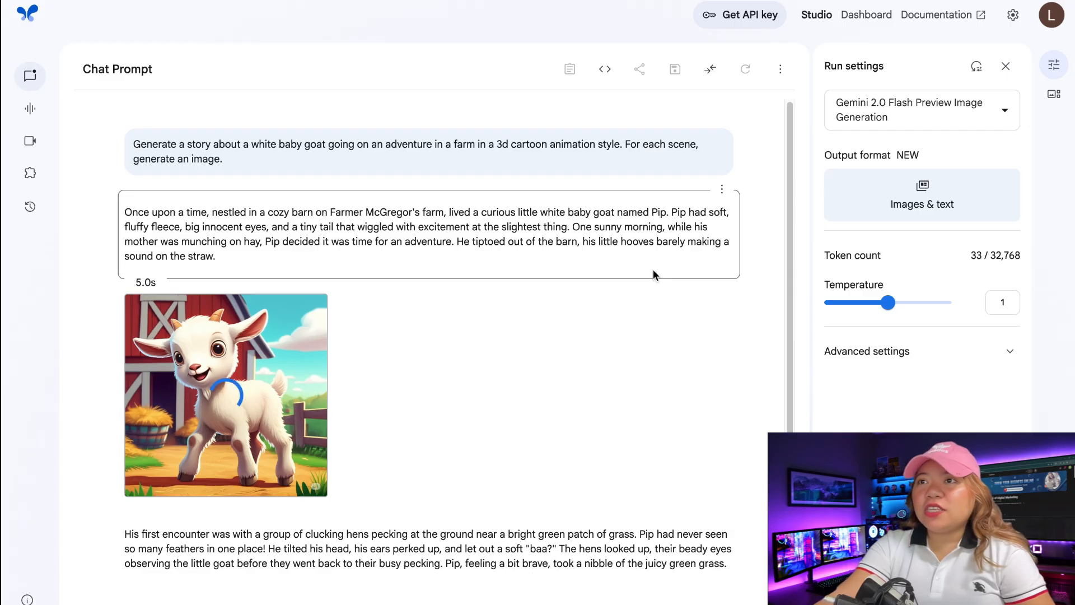
- Scroll through the white baby goat farm-adventure story and its cartoon scene images
scroll("down", 3)
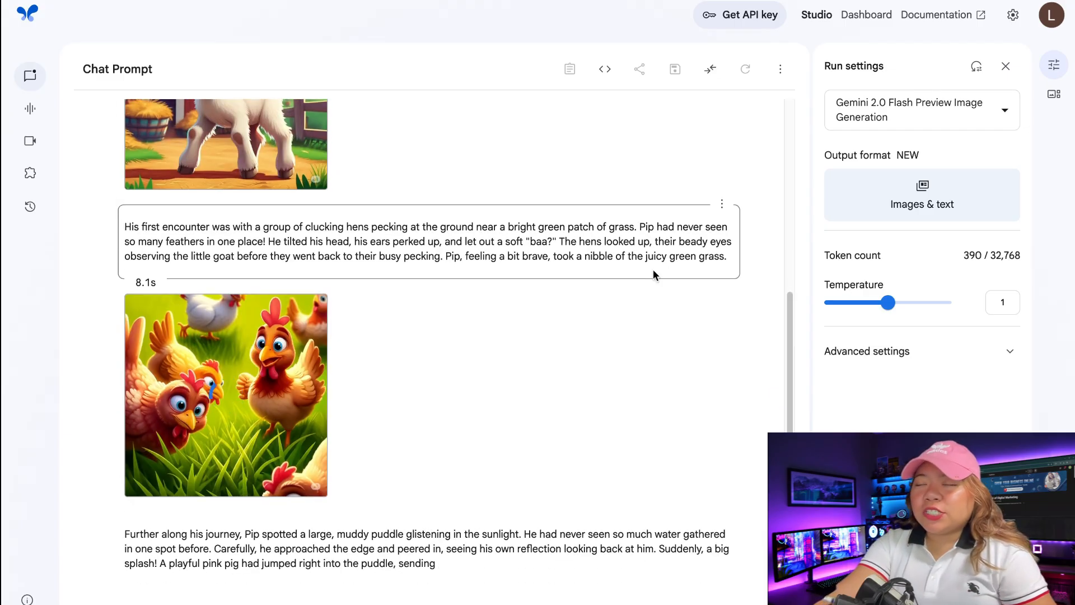
scroll("down", 3)
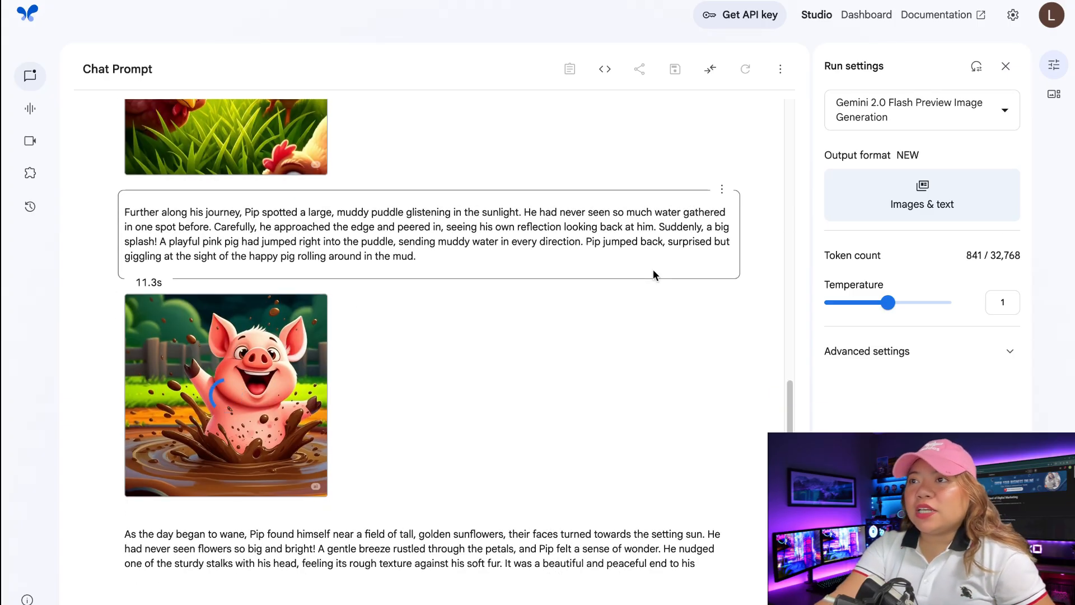
scroll("down", 3)
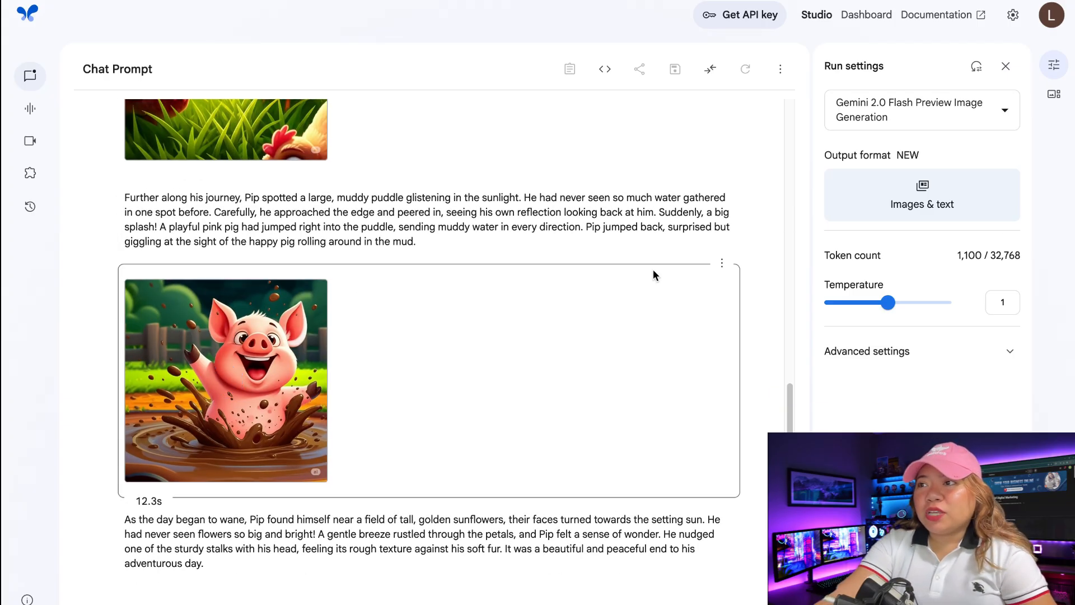
scroll("down", 3)
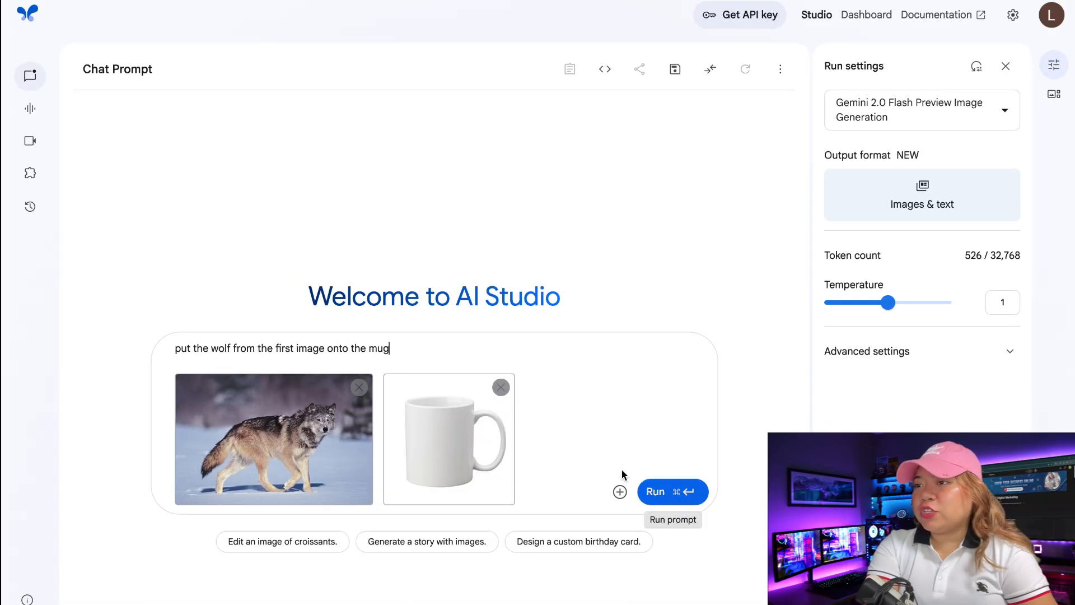
- Run the wolf-onto-mug request, then enlarge and close the resulting mug image
left_click(671, 491)
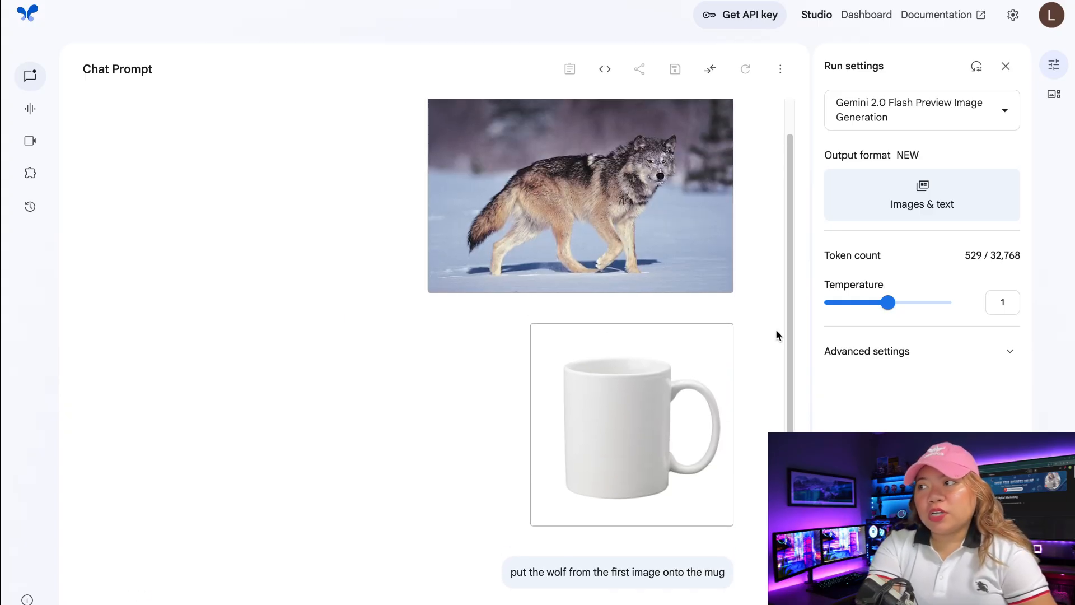
left_click(745, 68)
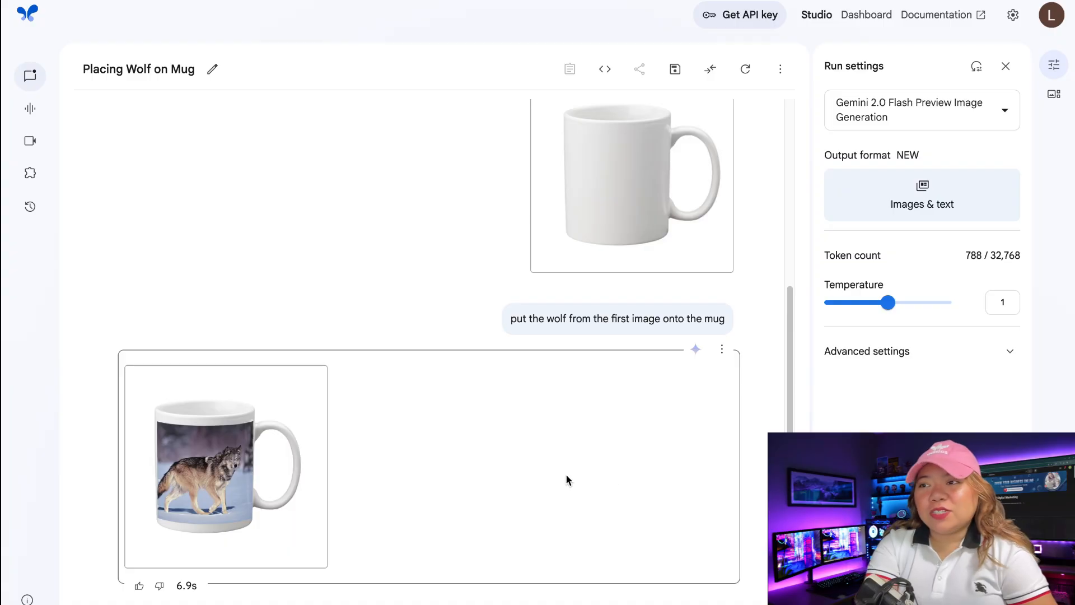
left_click(226, 464)
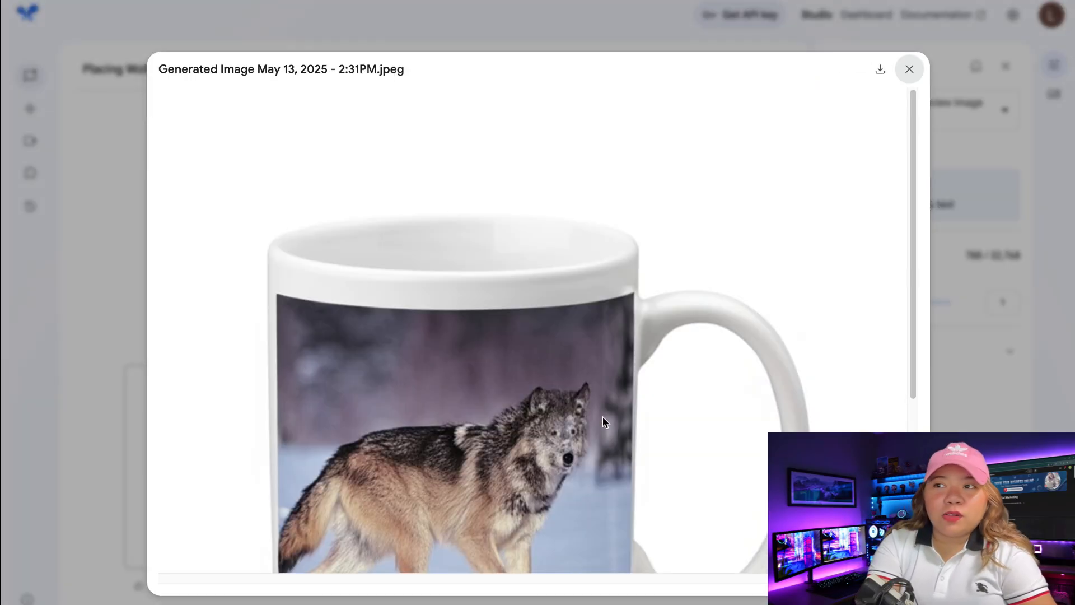
scroll("down", 3)
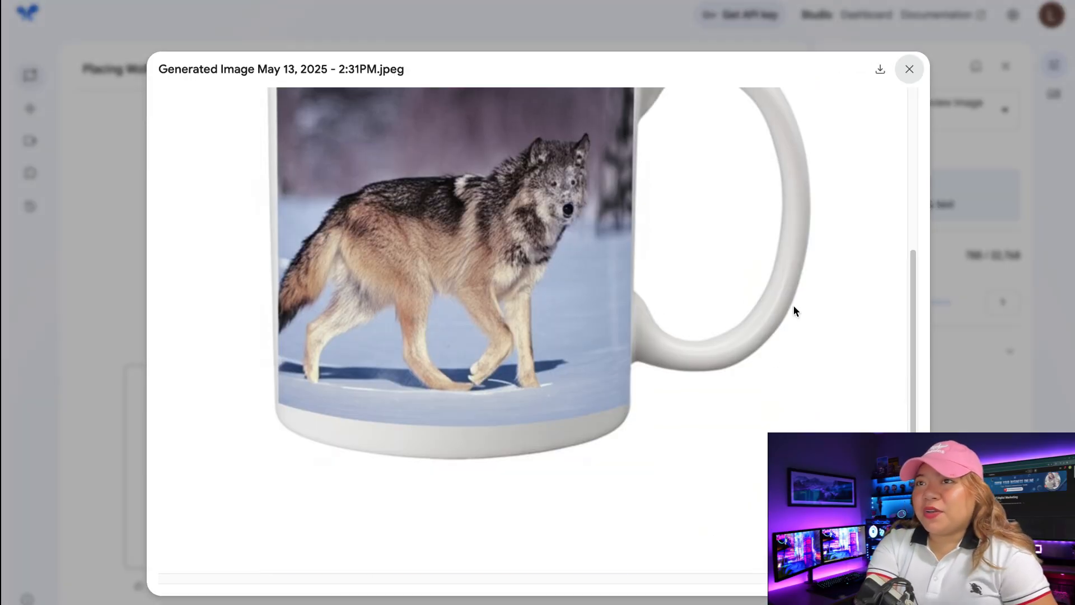
left_click(910, 68)
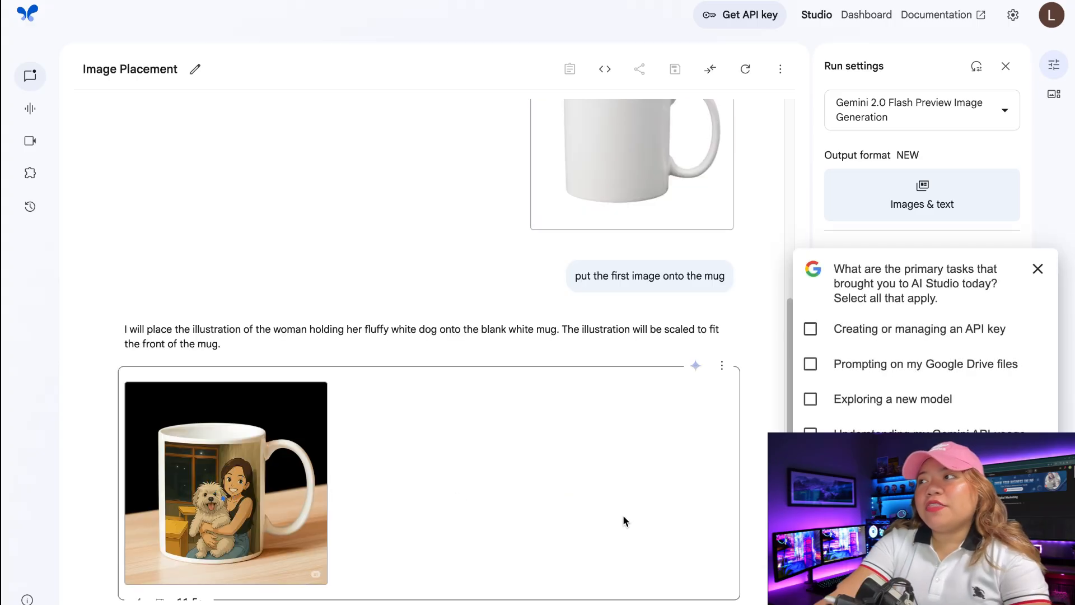
- Review the generated mug showing the woman holding her fluffy white dog
left_click(226, 484)
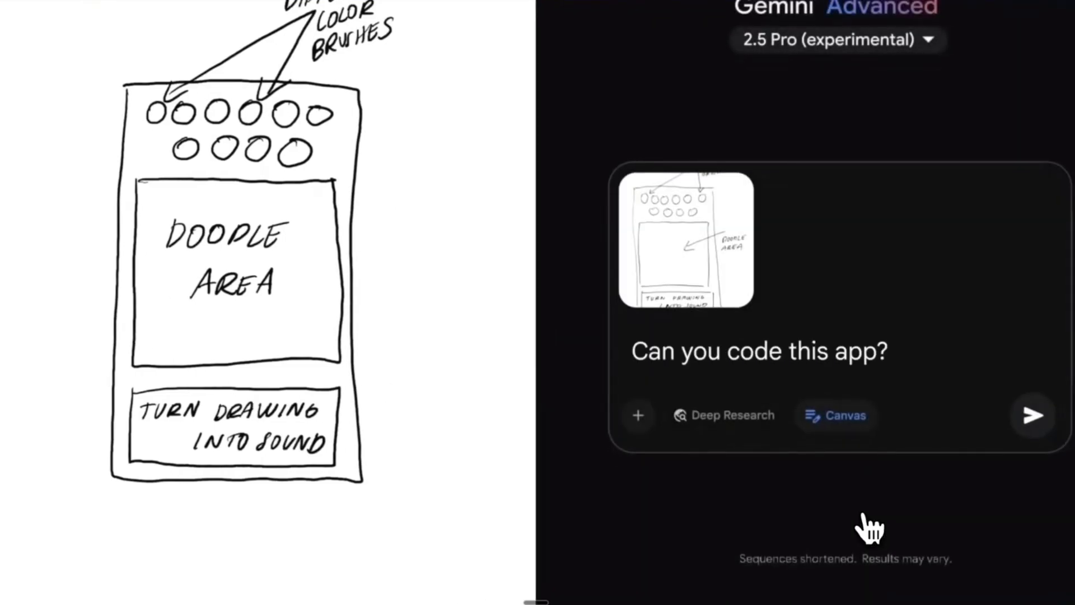
- Draw green and magenta doodles and generate sound from them in Drawing to Sound
left_click(1032, 416)
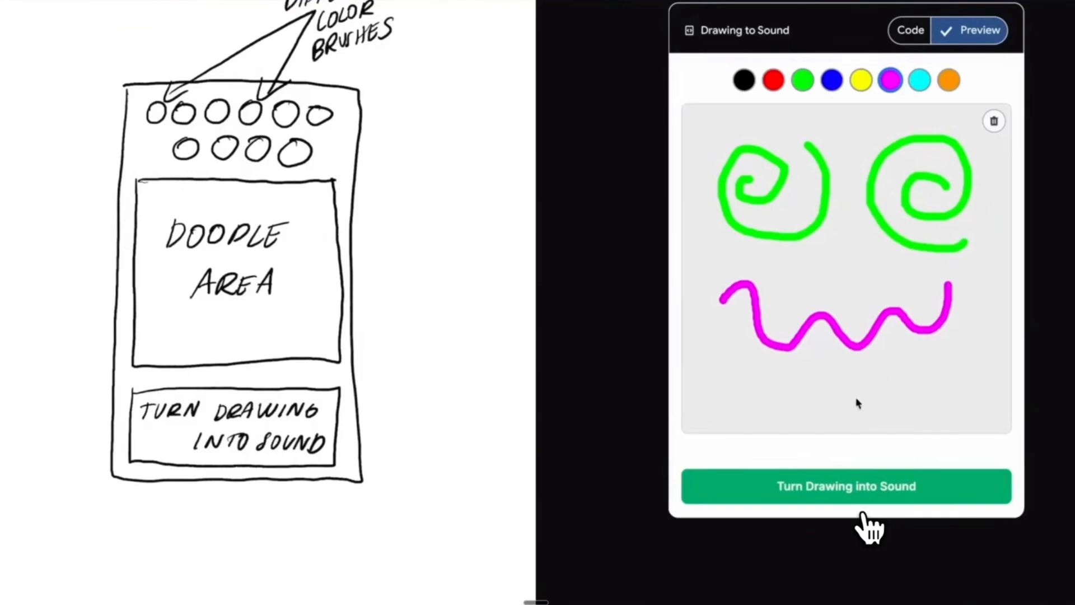
left_click(845, 486)
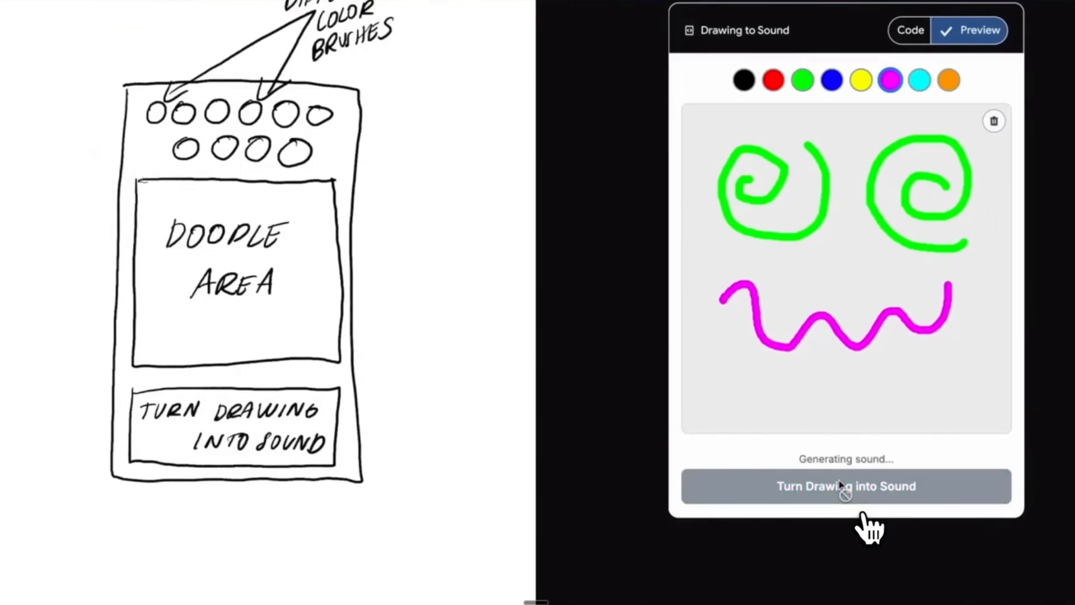
left_click(993, 120)
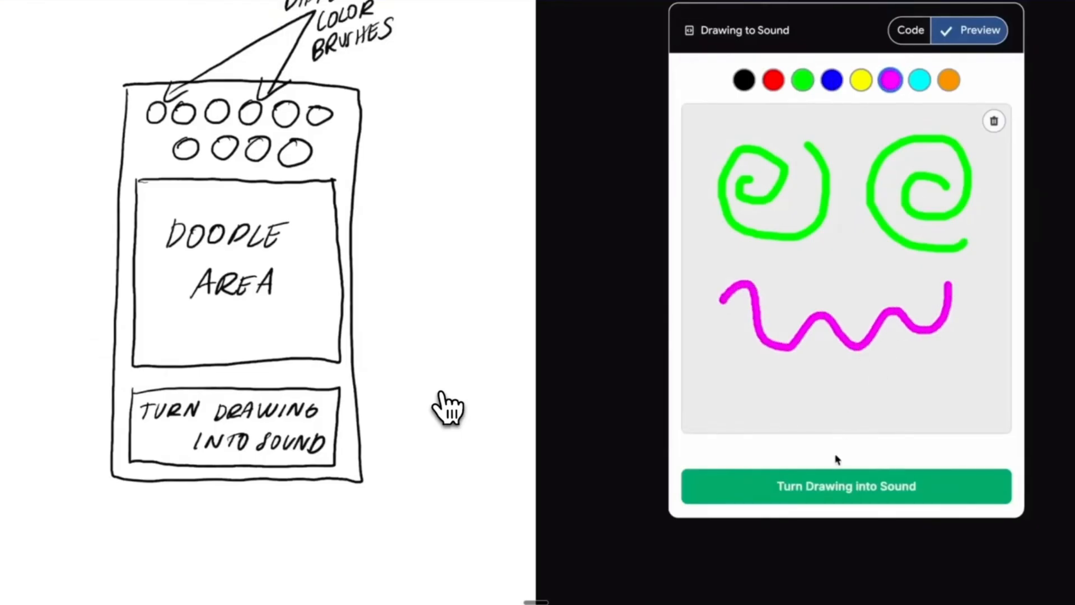
mouse_move(648, 449)
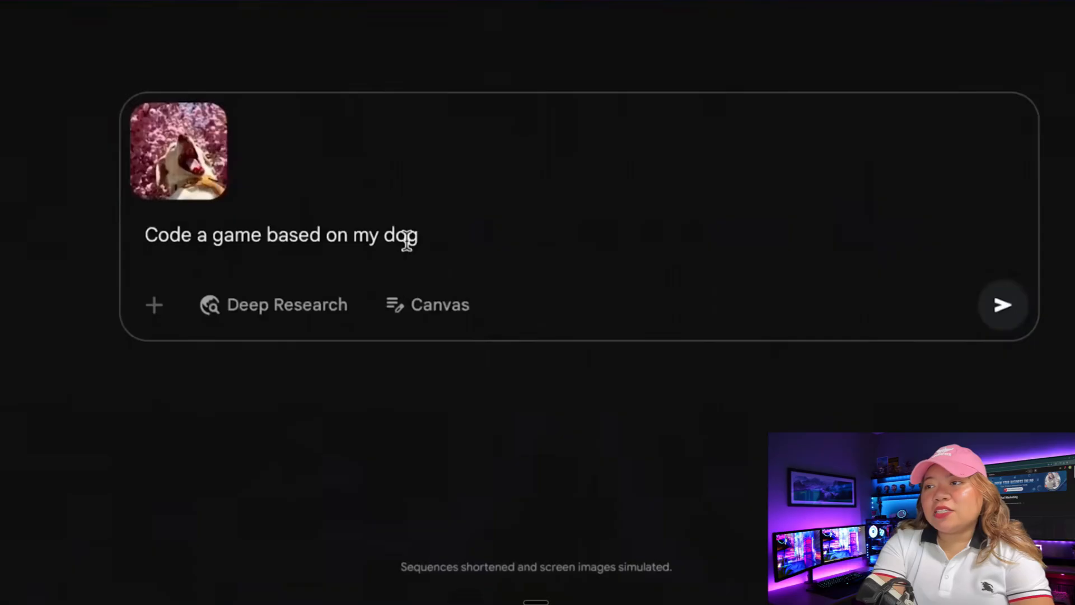
- Send 'Code a game based on my dog' with the photo and preview the blossom-catching game
left_click(1002, 305)
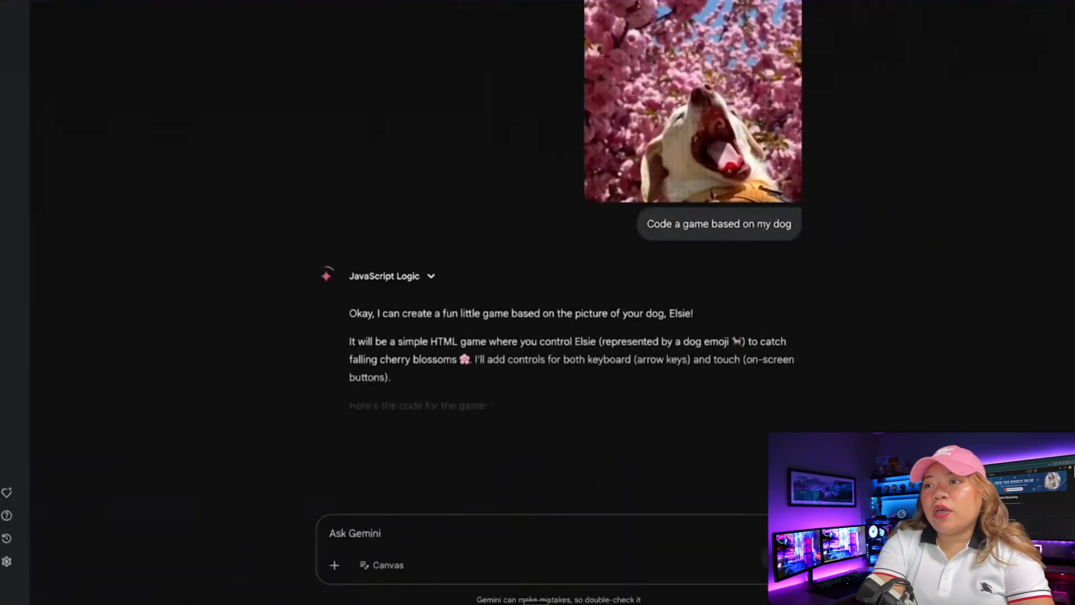
left_click(479, 565)
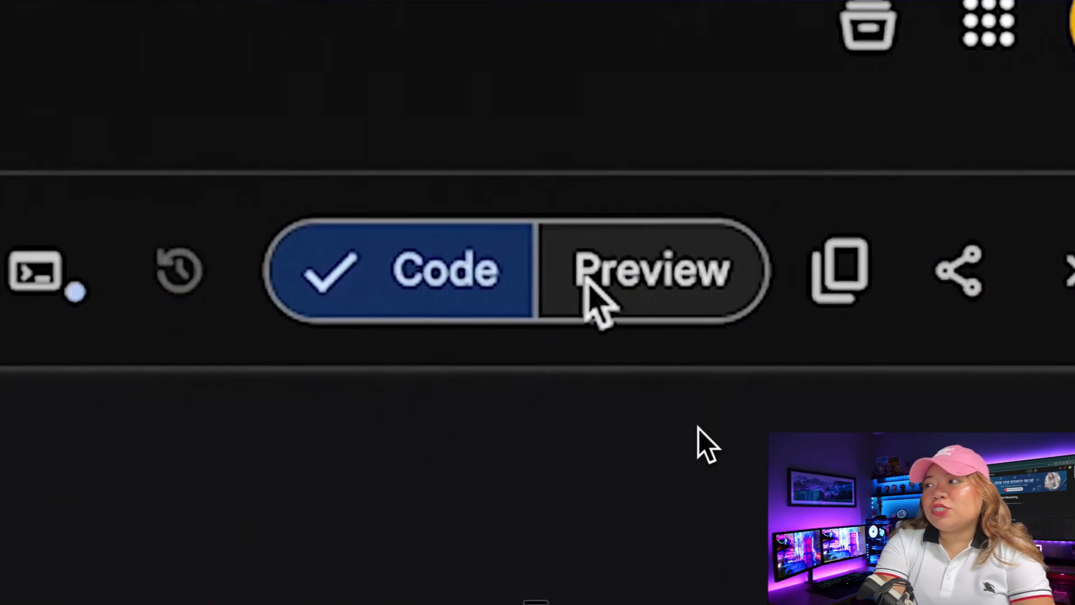
left_click(648, 269)
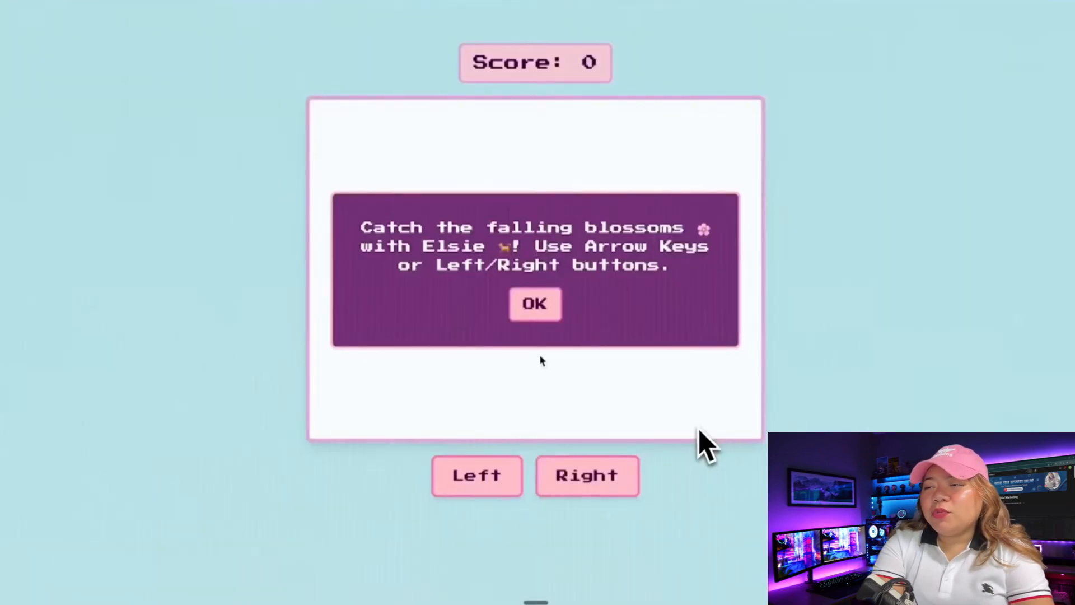
left_click(535, 304)
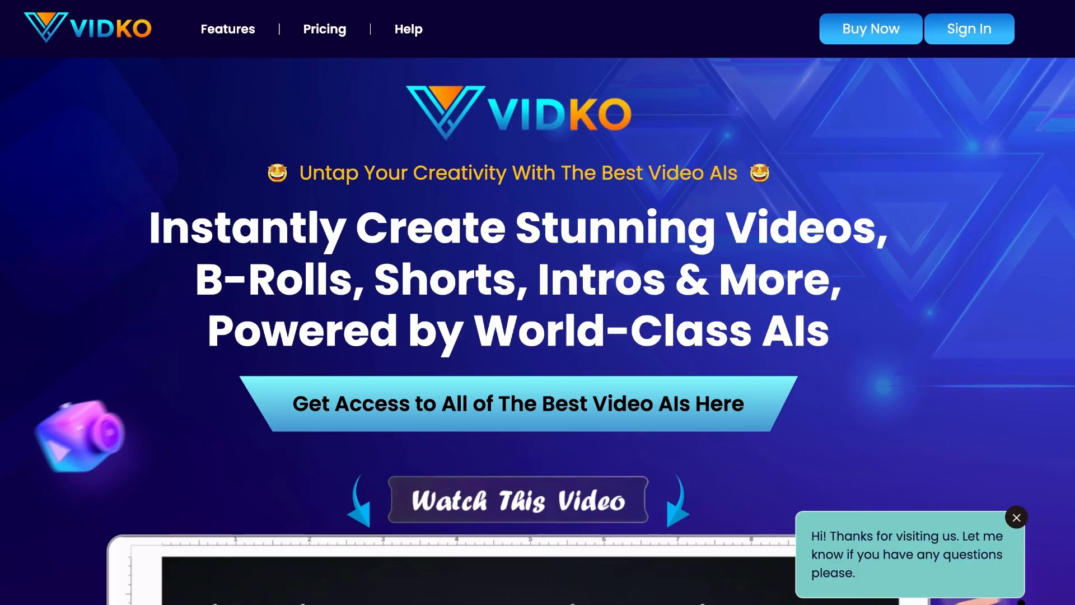
- Scroll the Vidko landing page through its video AIs and video styles
scroll("down", 3)
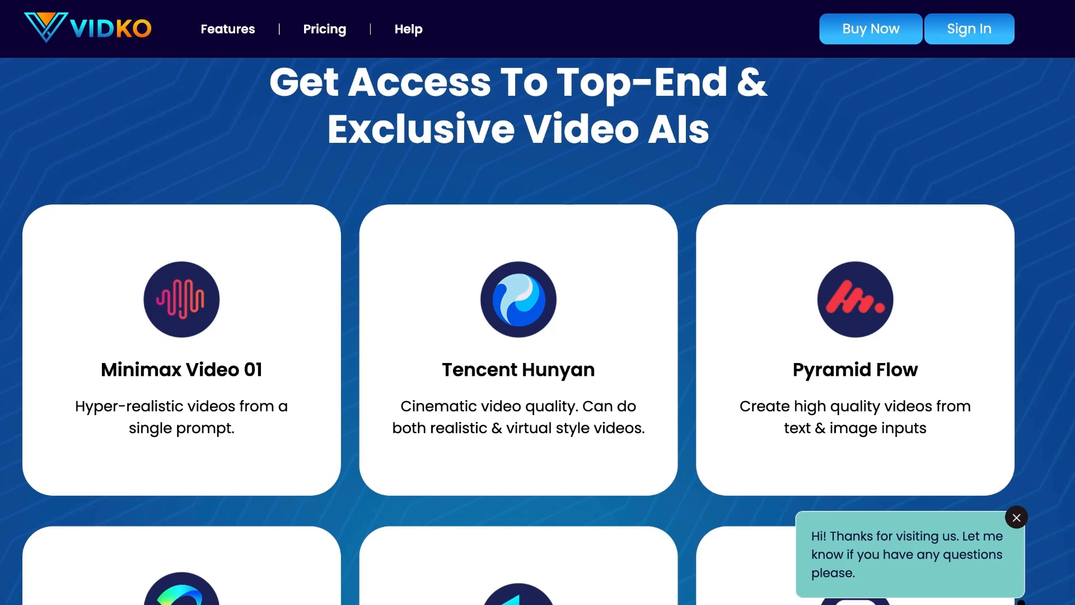
scroll("down", 3)
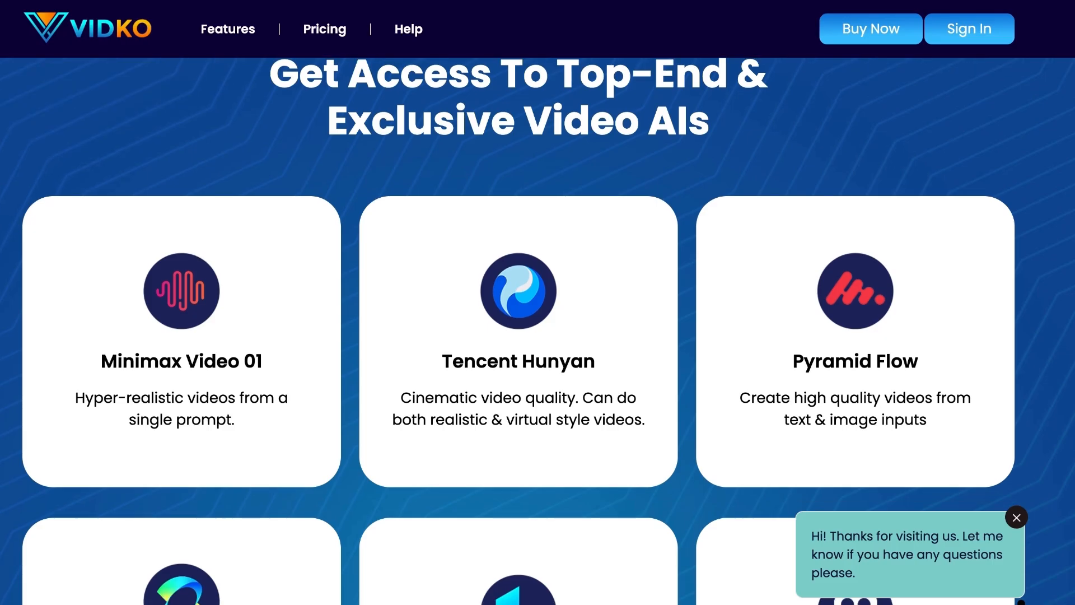
scroll("down", 3)
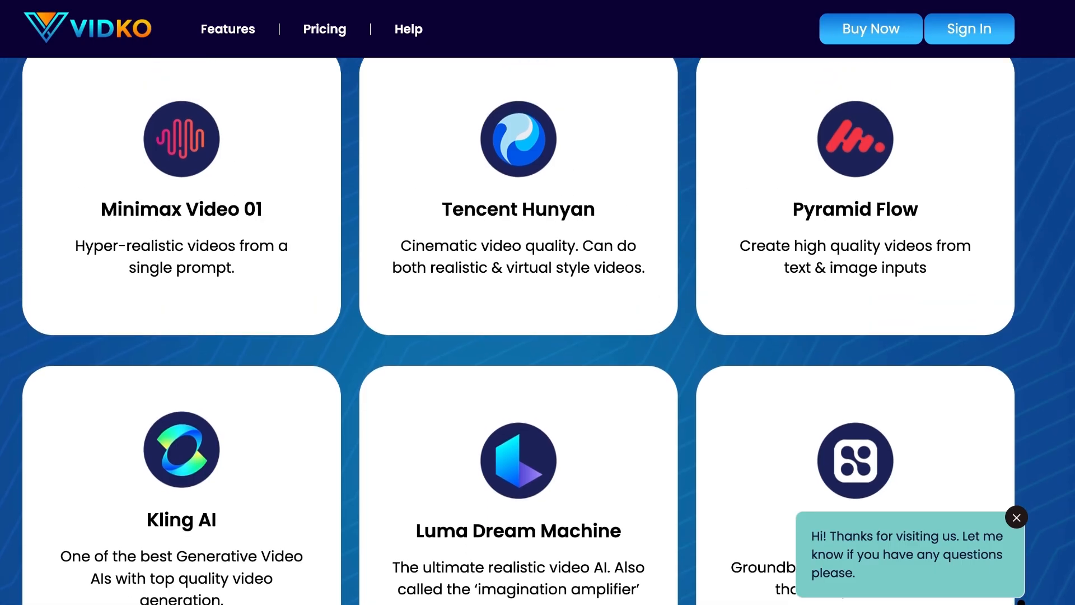
scroll("down", 3)
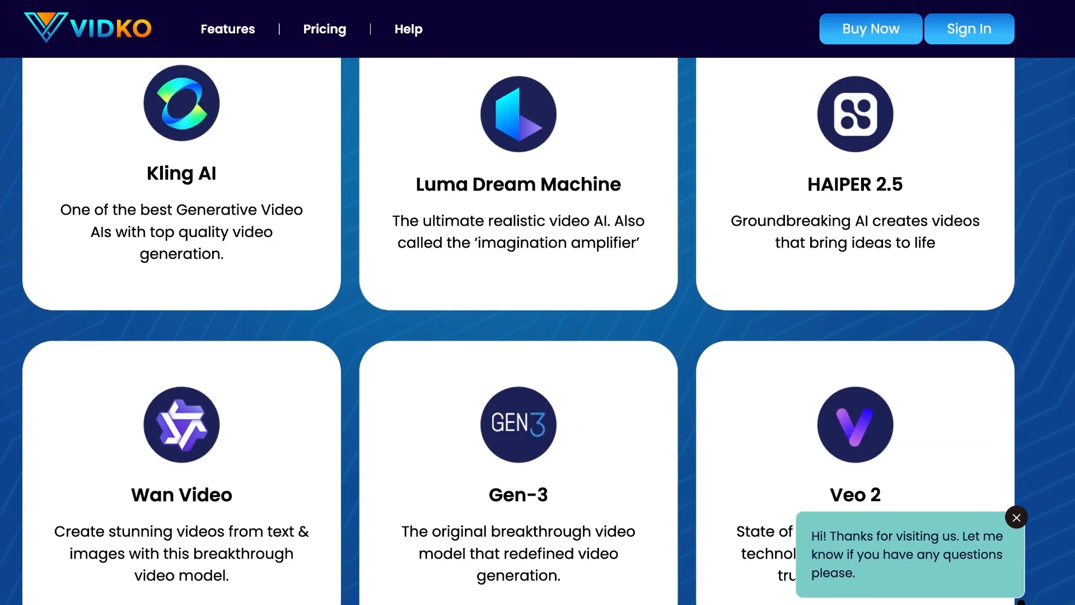
scroll("down", 3)
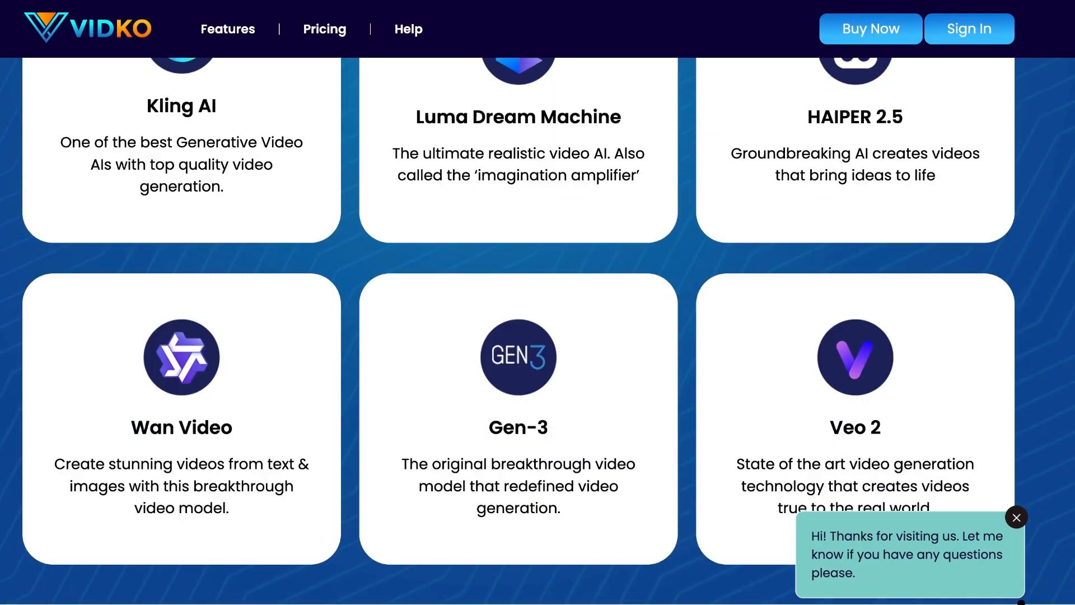
scroll("up", 3)
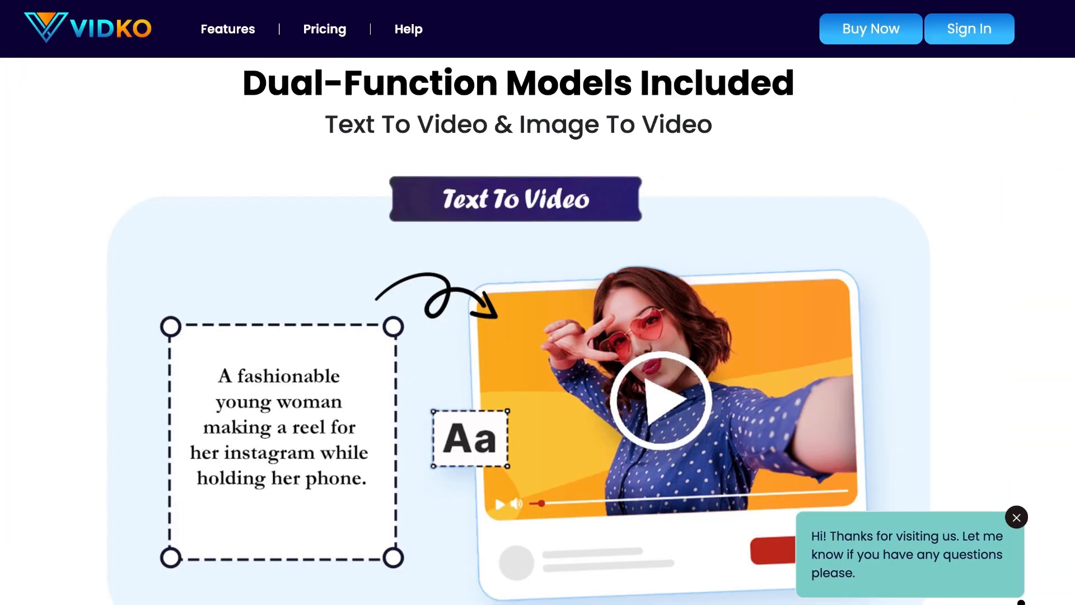
scroll("down", 3)
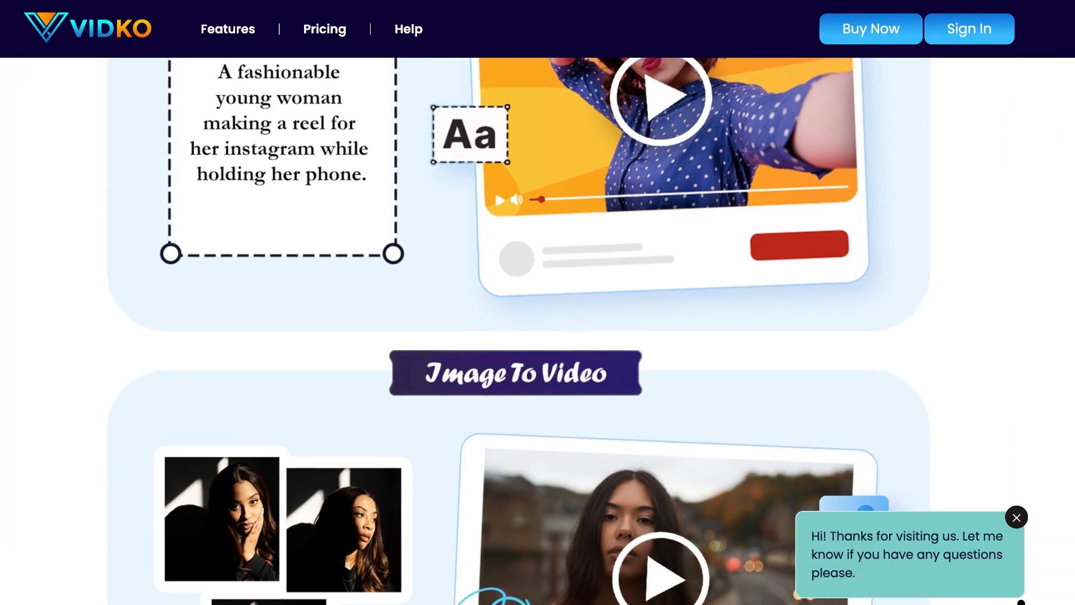
scroll("down", 3)
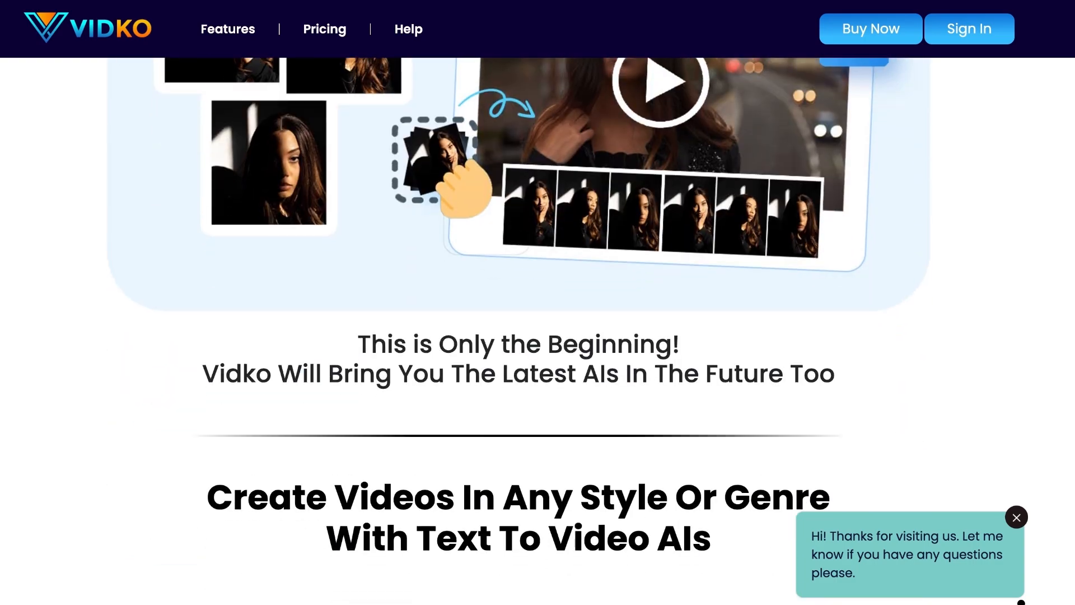
scroll("down", 3)
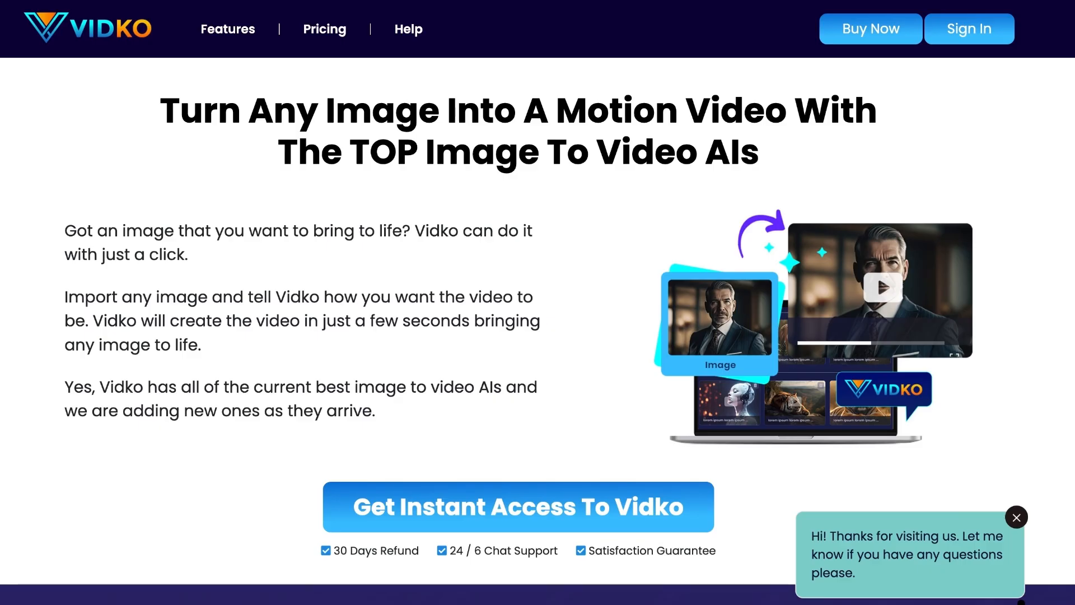
- Reach 'Vidko Is Powerful & Easy To Use' and advance the carousel to the video gallery
scroll("down", 3)
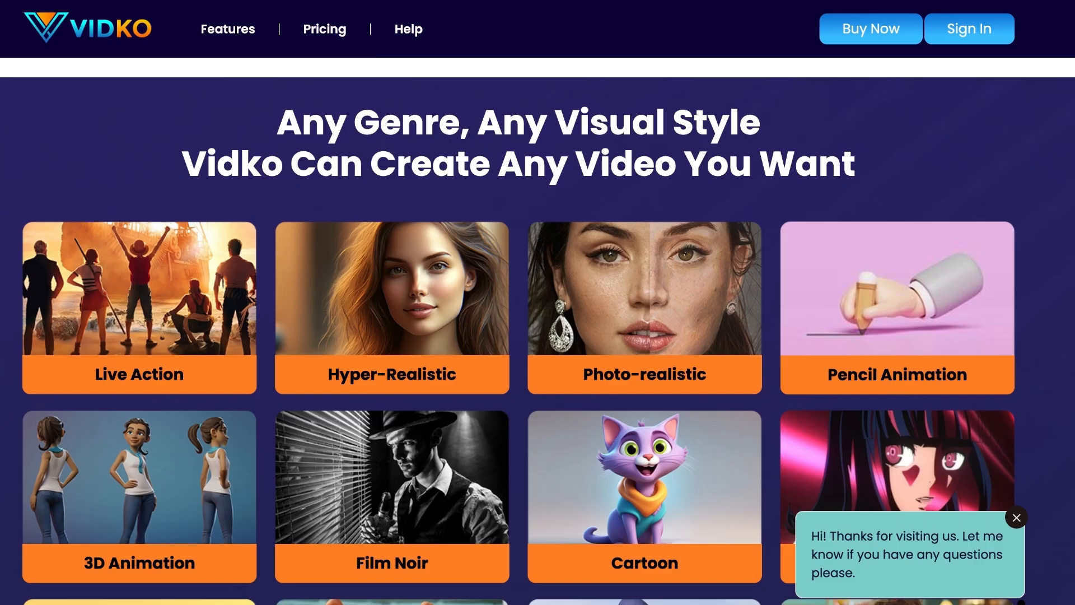
scroll("down", 3)
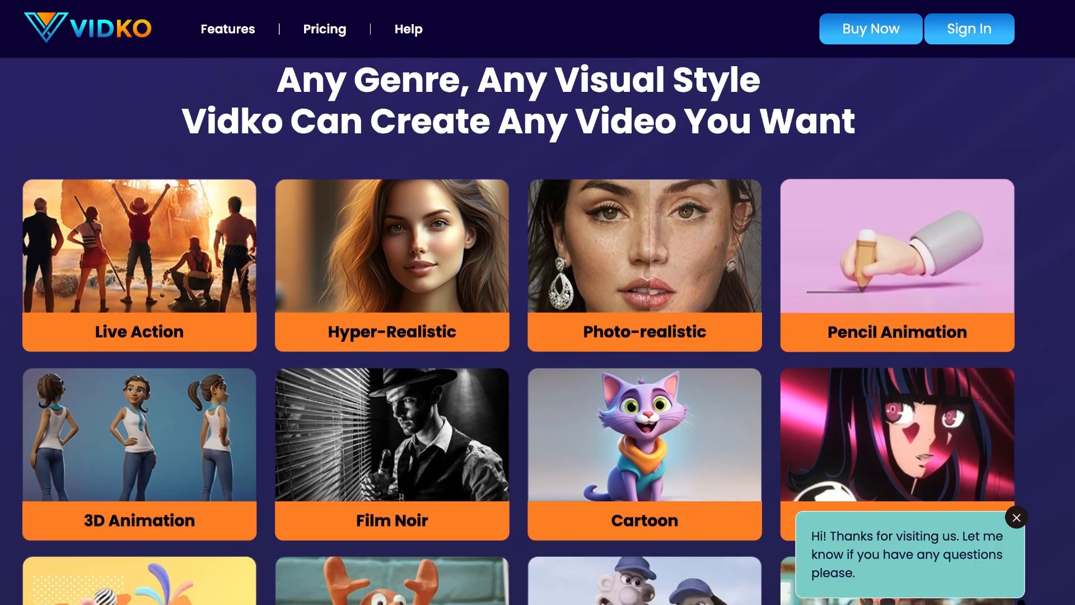
scroll("down", 3)
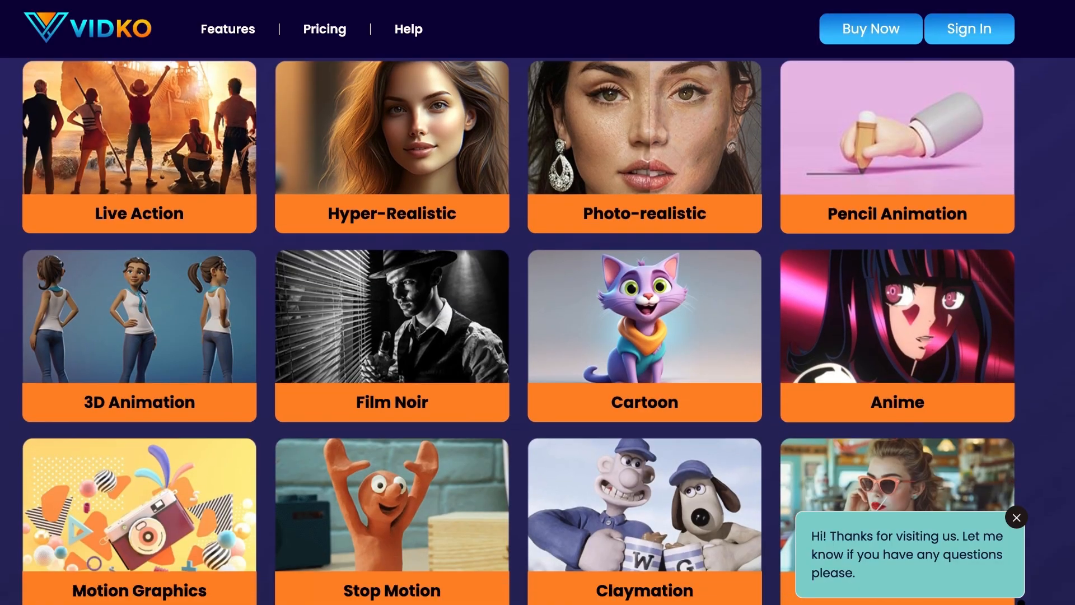
scroll("down", 3)
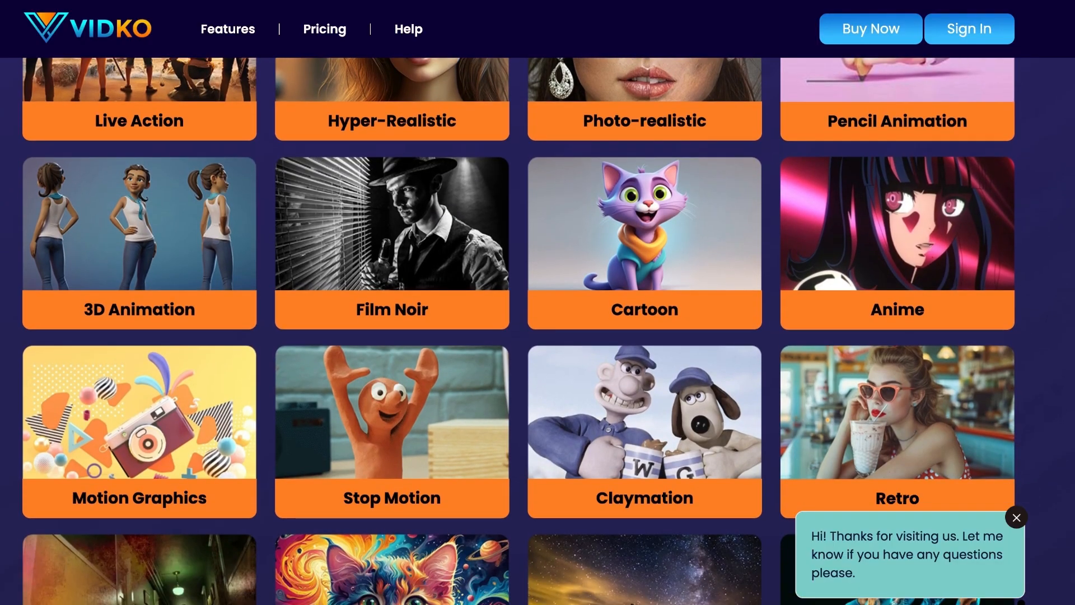
scroll("down", 3)
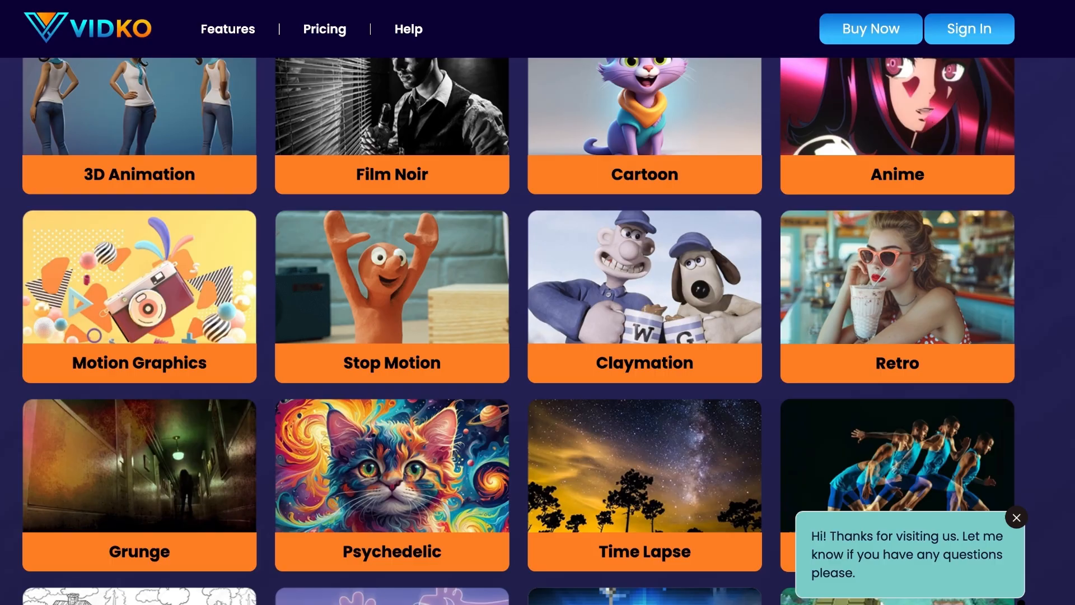
scroll("down", 3)
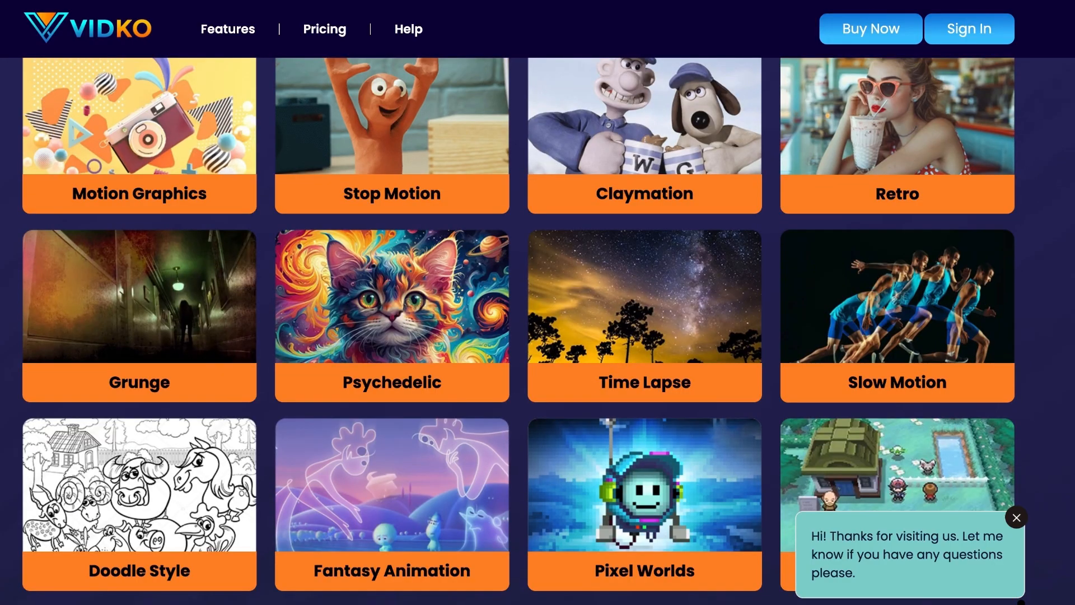
scroll("down", 3)
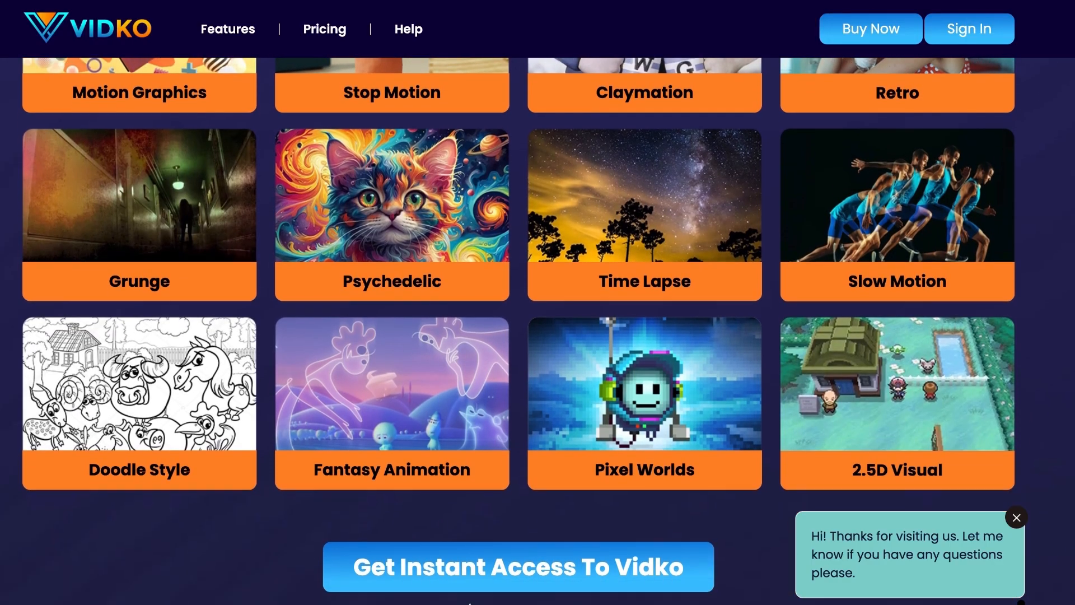
scroll("down", 3)
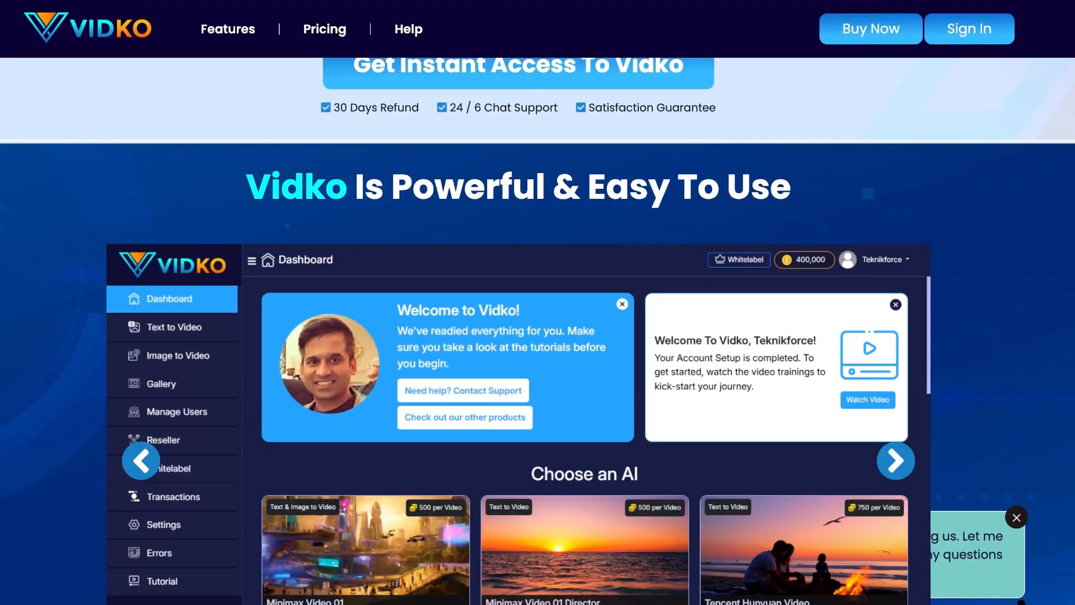
left_click(161, 382)
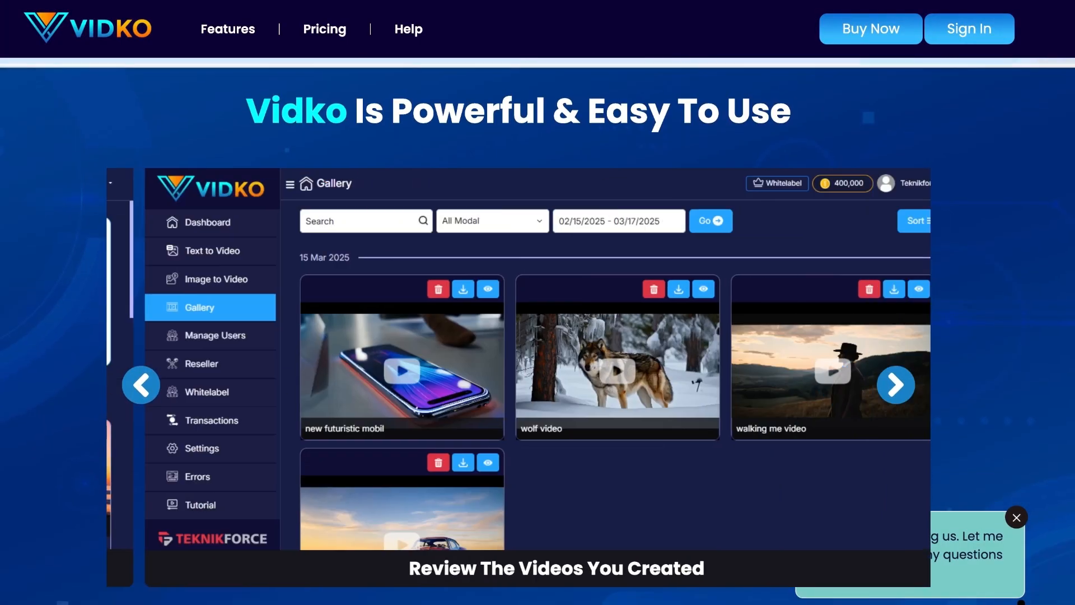